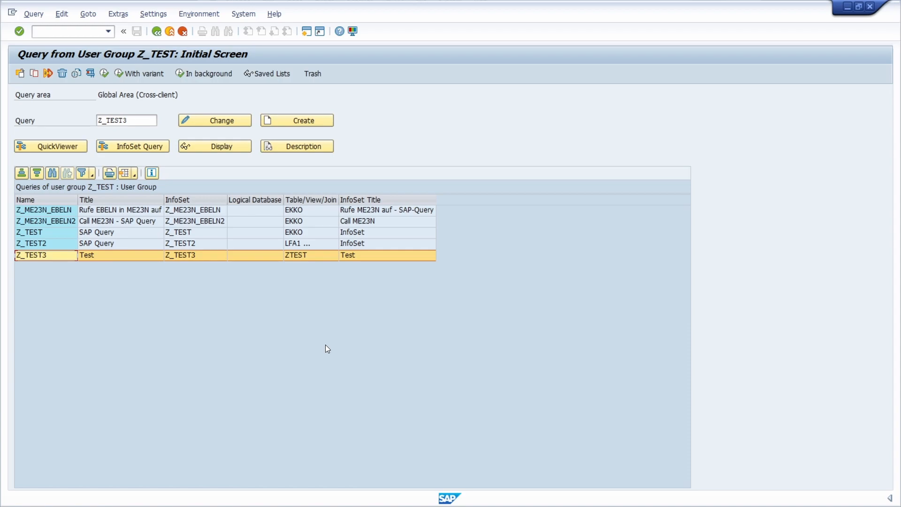
mouse_move(322, 346)
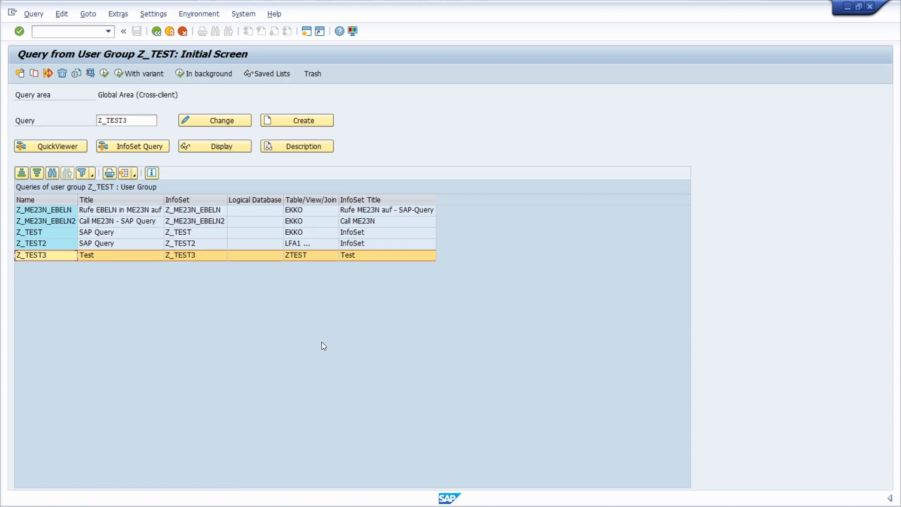
mouse_move(275, 339)
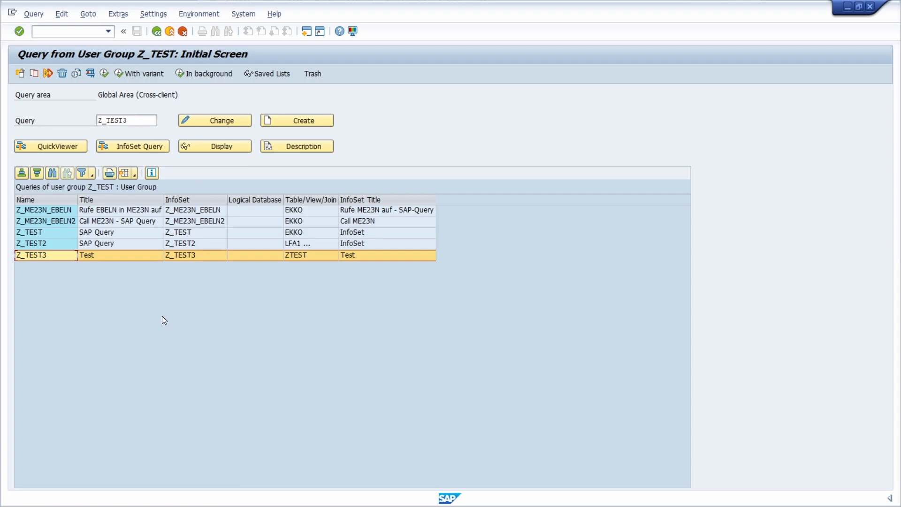
mouse_move(161, 305)
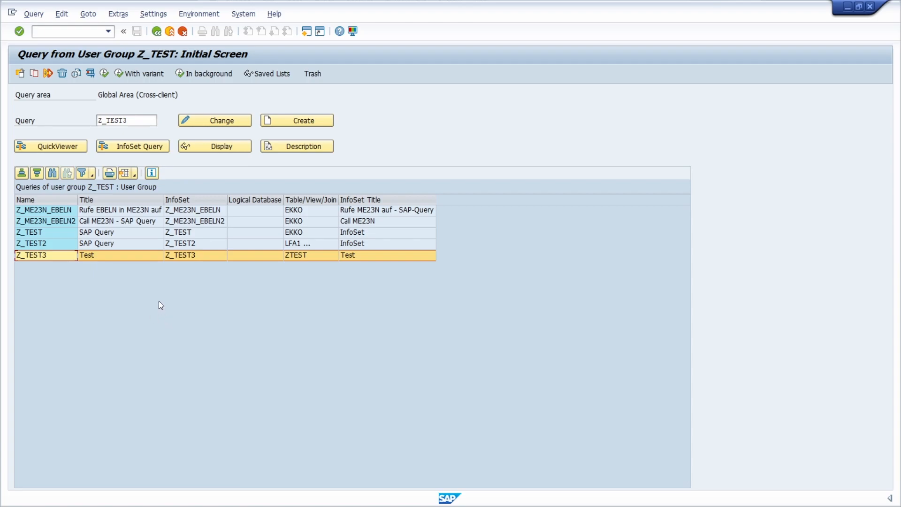
mouse_move(159, 301)
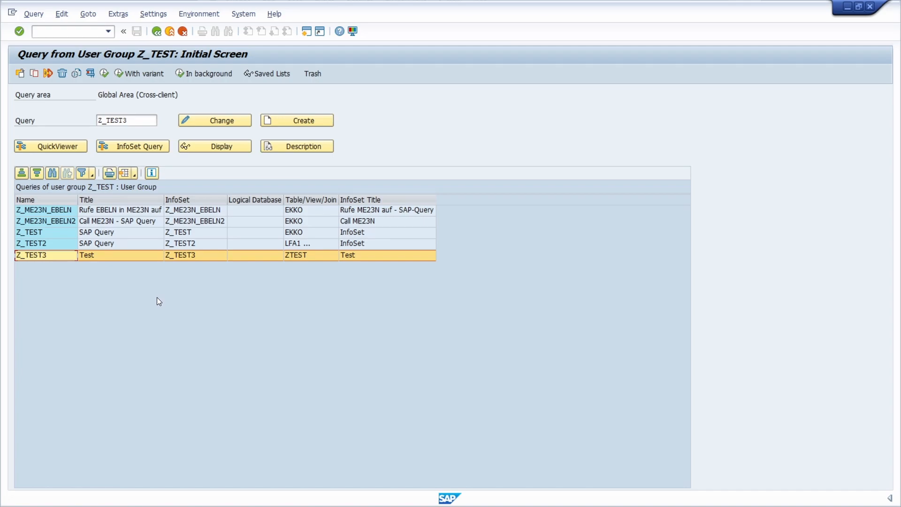
mouse_move(152, 297)
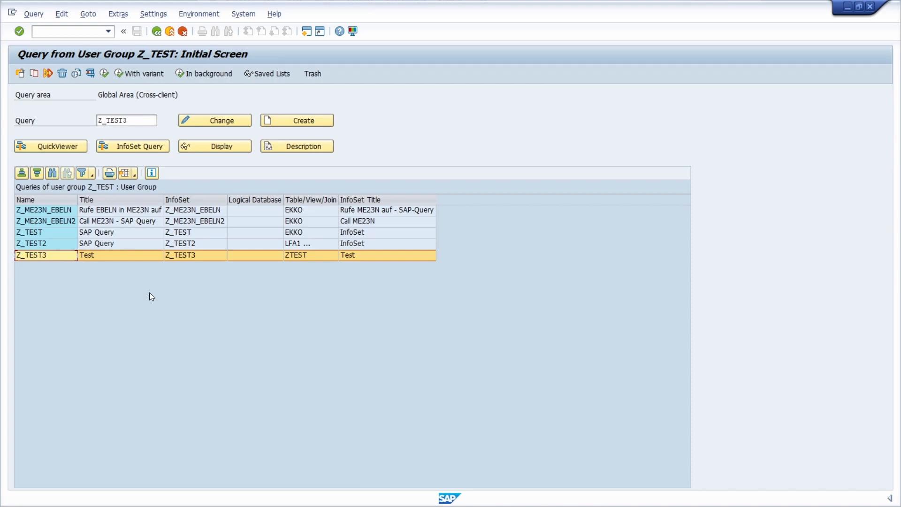
- Start the query transaction and keep the global cross-client work area
click(67, 30)
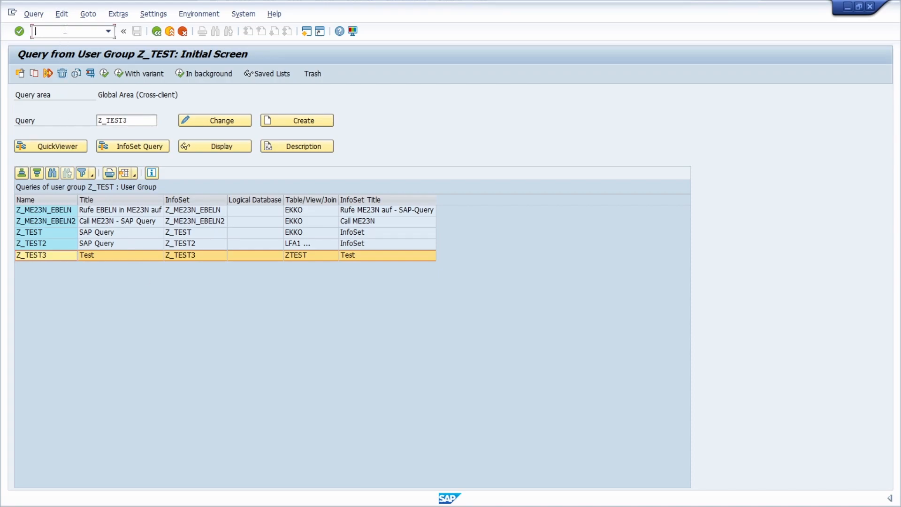
text(/ns)
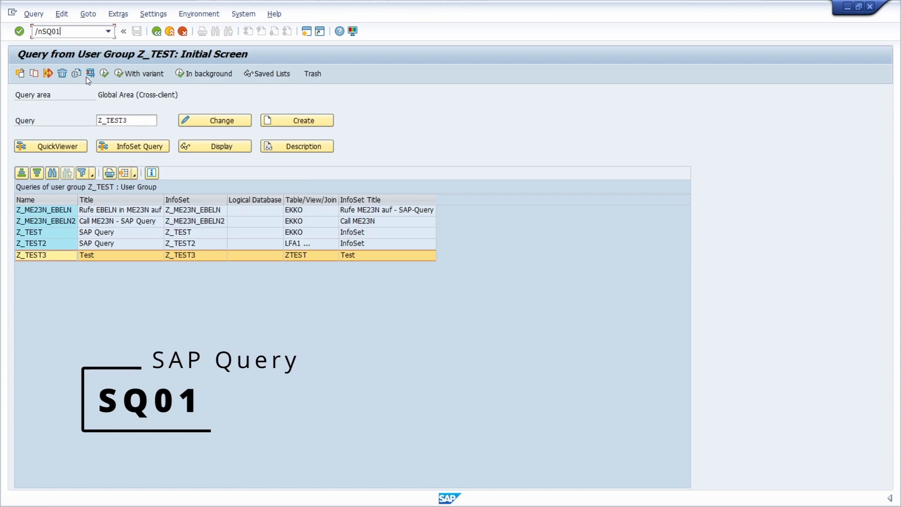
mouse_move(95, 114)
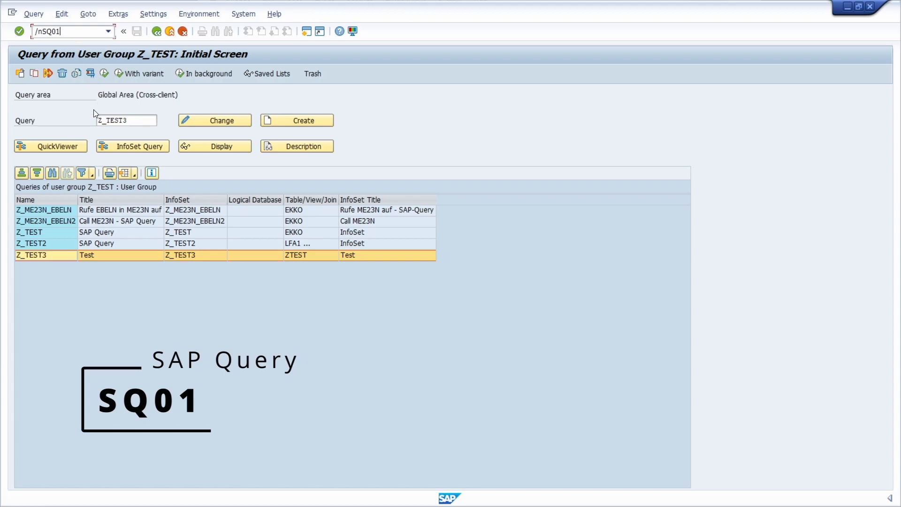
click(46, 254)
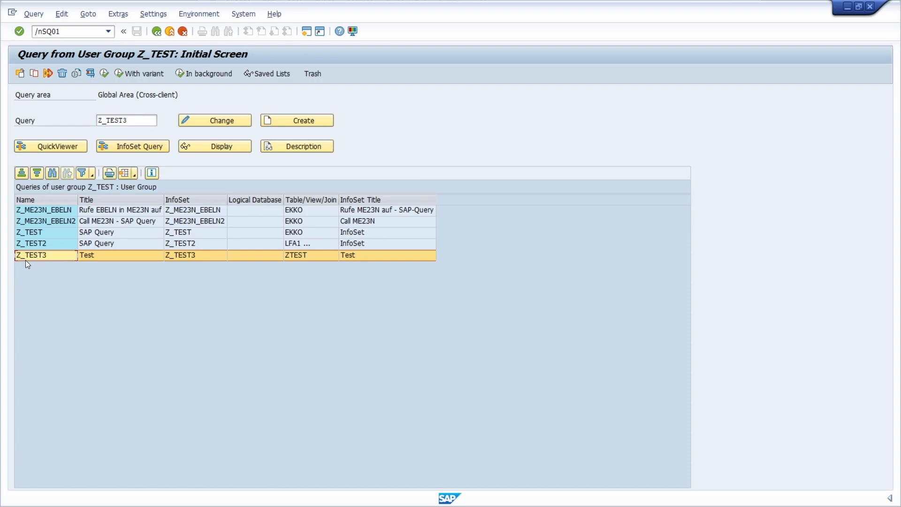
mouse_move(51, 263)
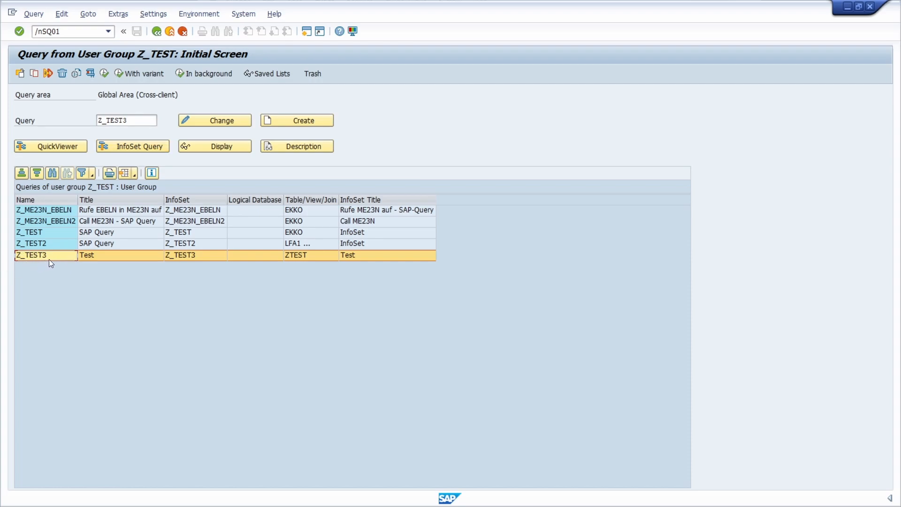
mouse_move(128, 185)
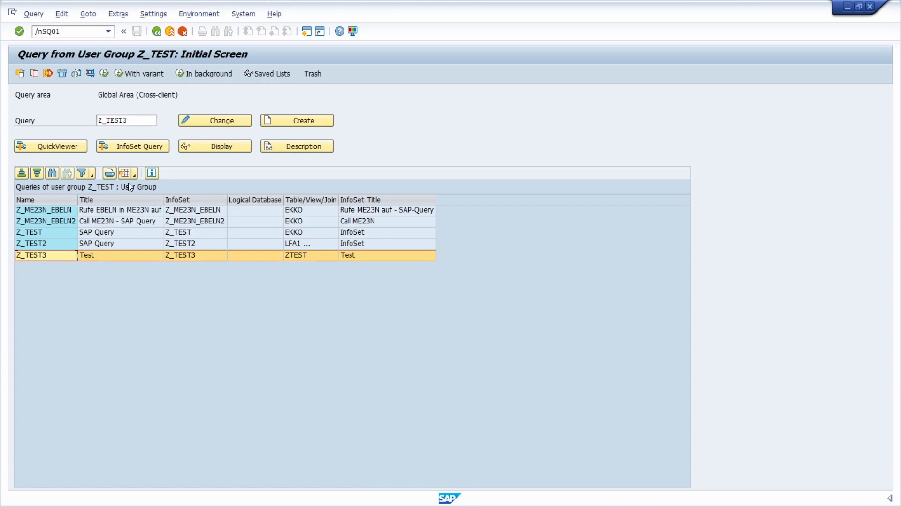
mouse_move(99, 218)
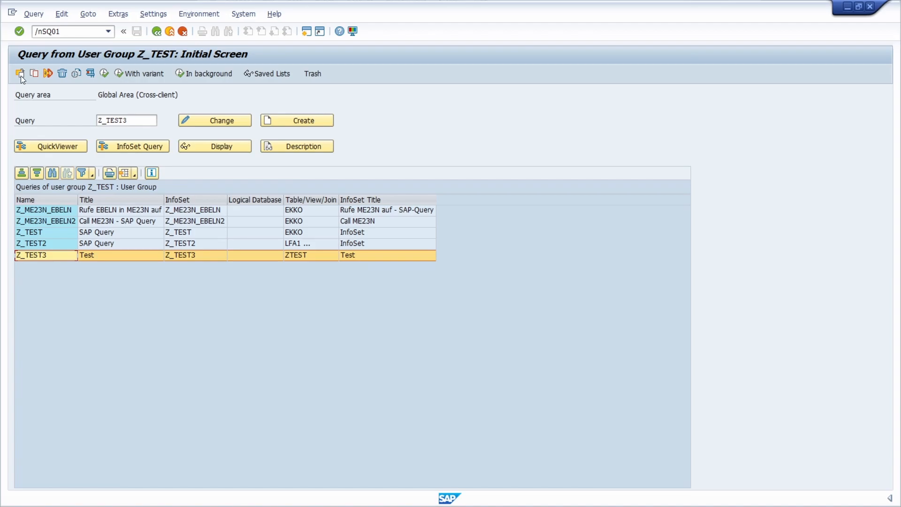
click(19, 74)
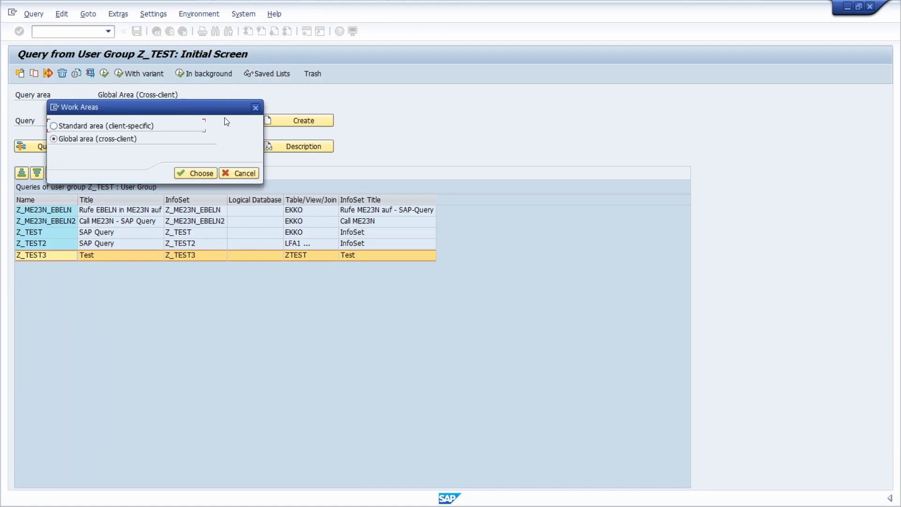
mouse_move(233, 125)
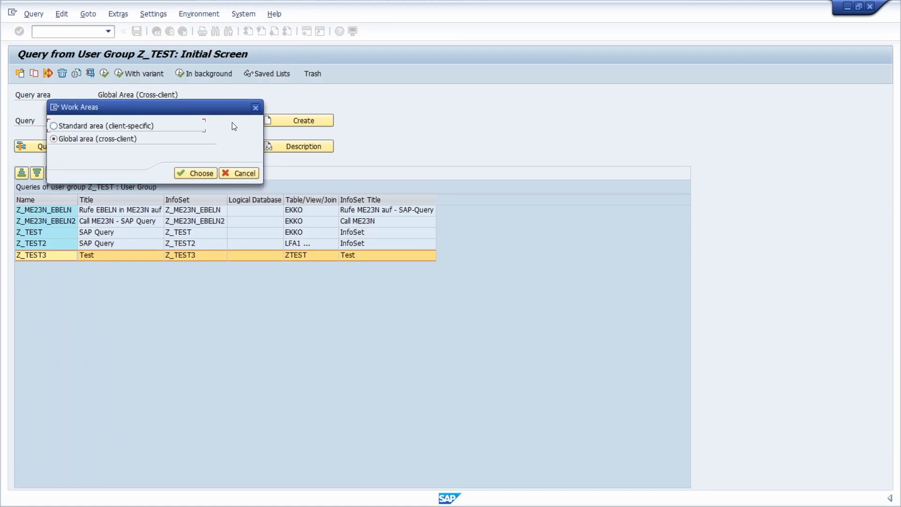
click(195, 173)
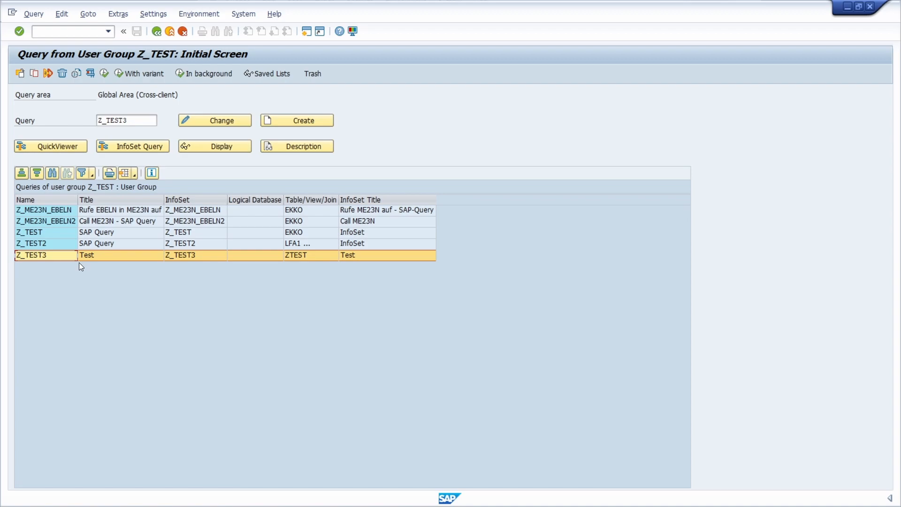
mouse_move(62, 262)
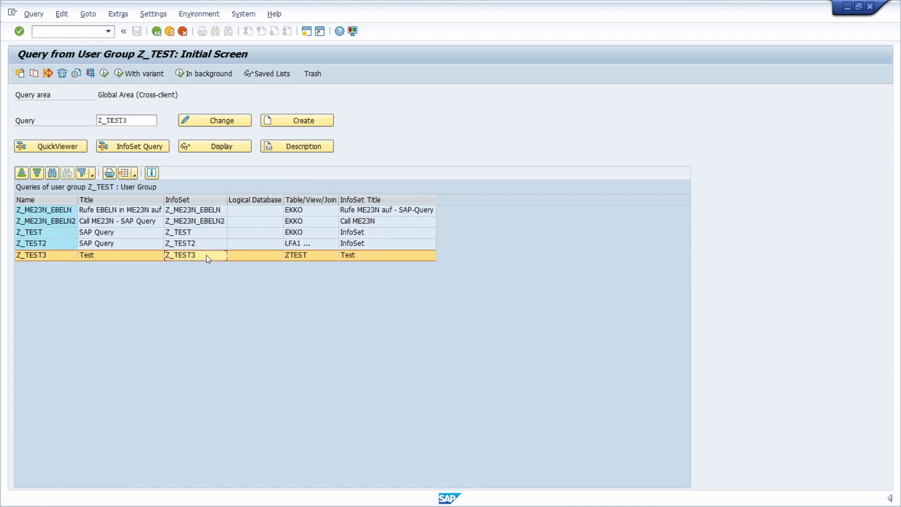
- Display the Z_TEST3 InfoSet definition via Environment > InfoSets
click(195, 254)
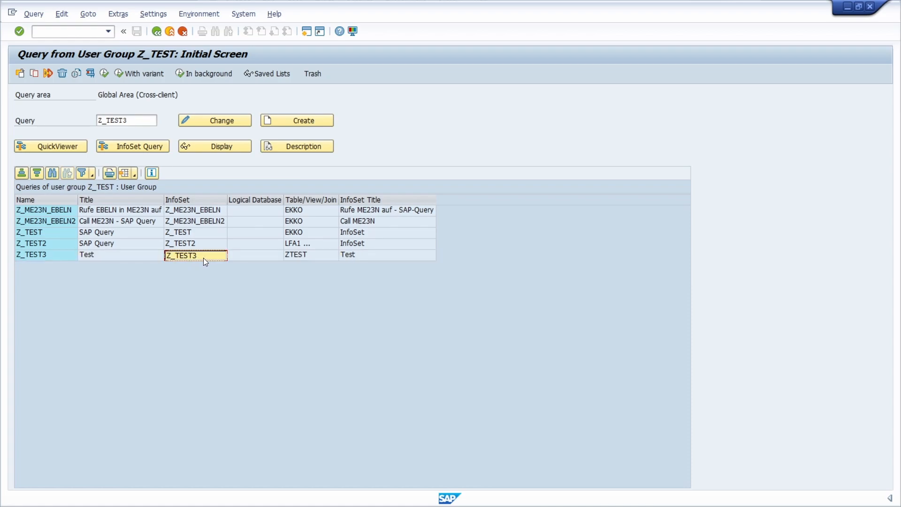
mouse_move(206, 252)
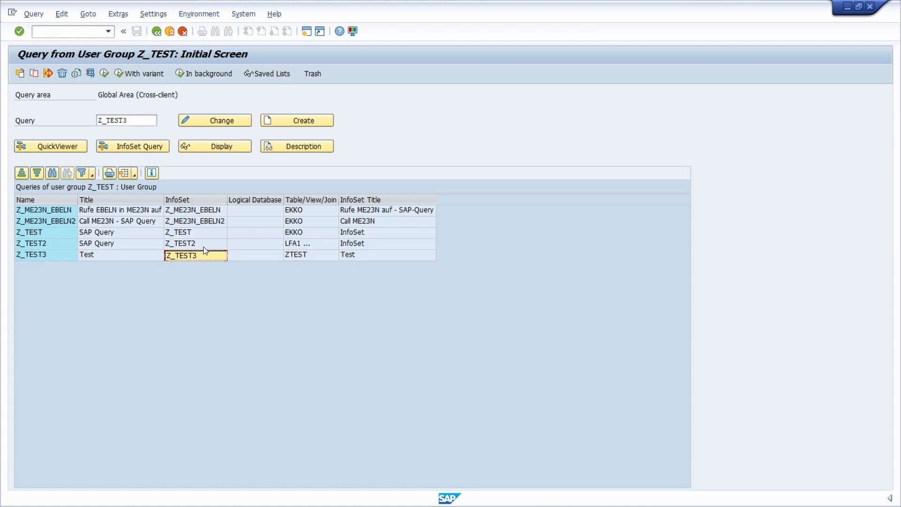
click(199, 14)
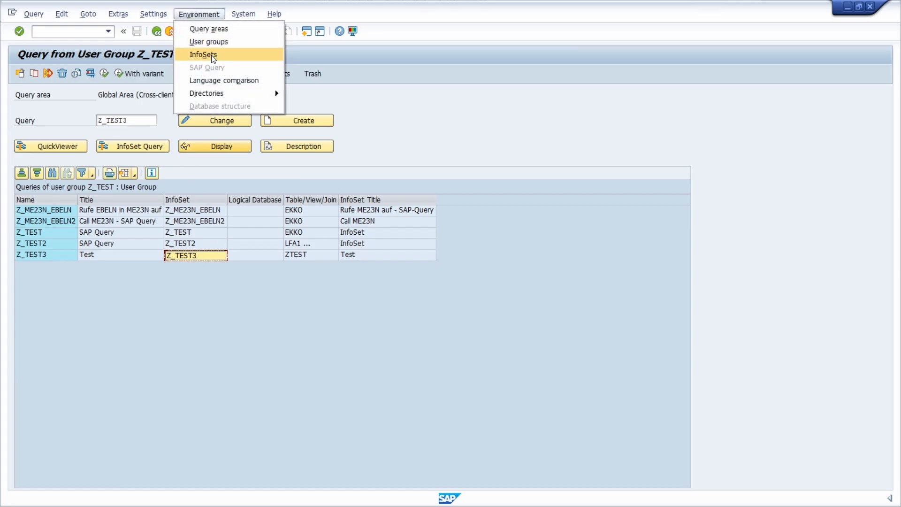
click(203, 54)
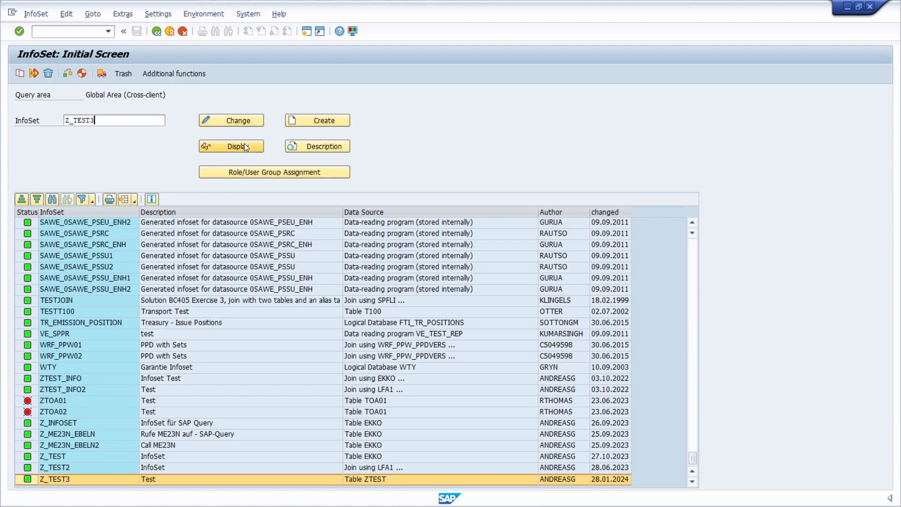
click(231, 146)
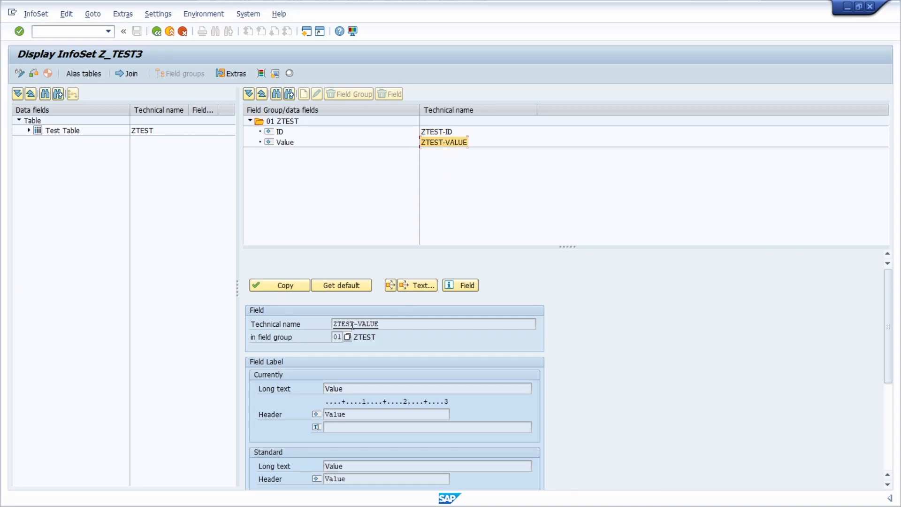
text(/)
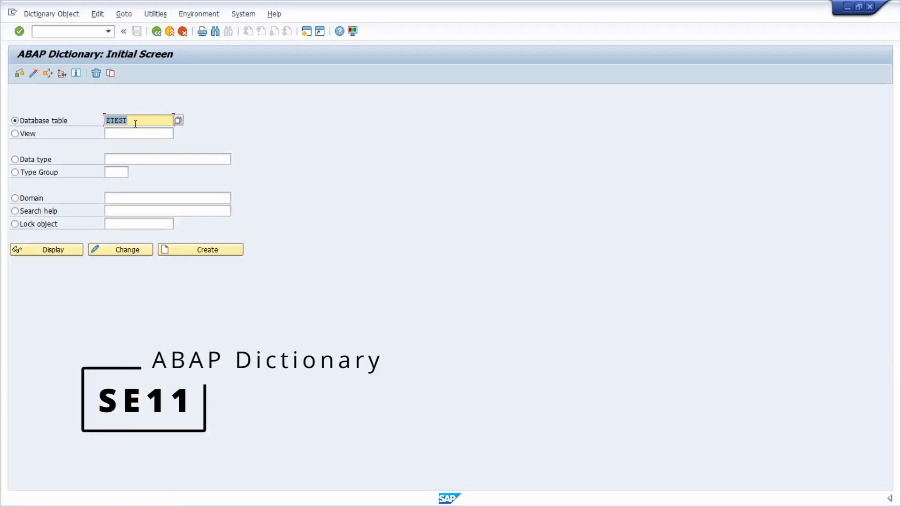
click(46, 250)
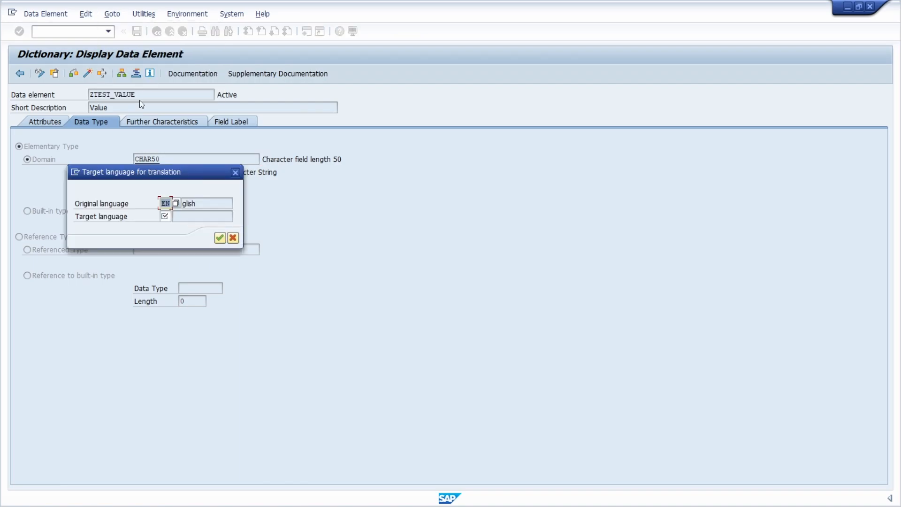
text(DE)
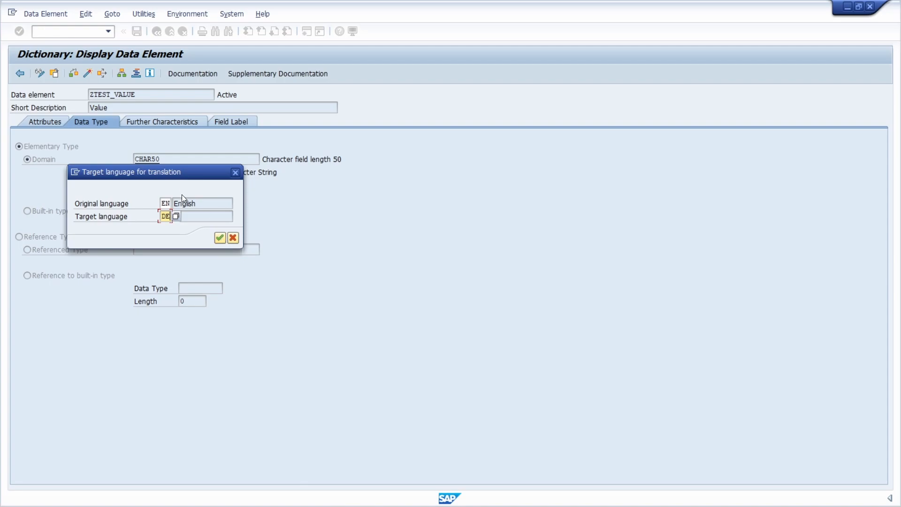
click(219, 237)
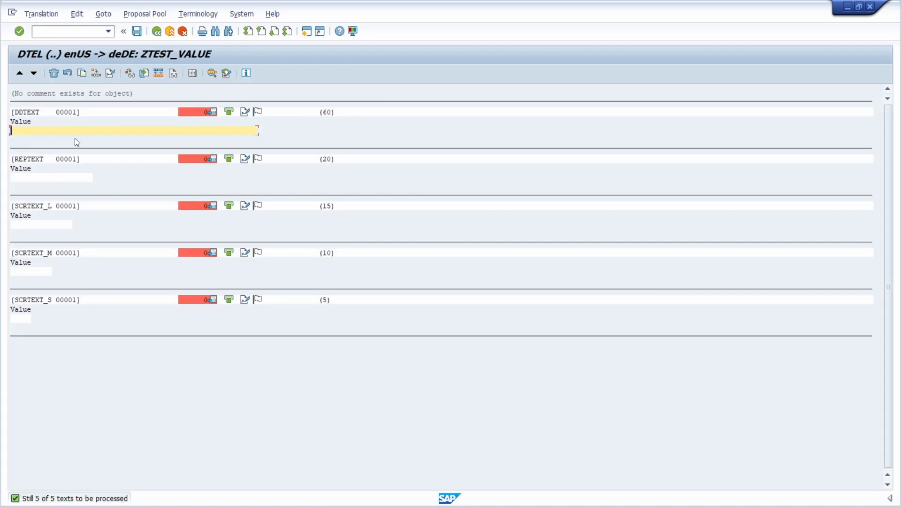
mouse_move(86, 149)
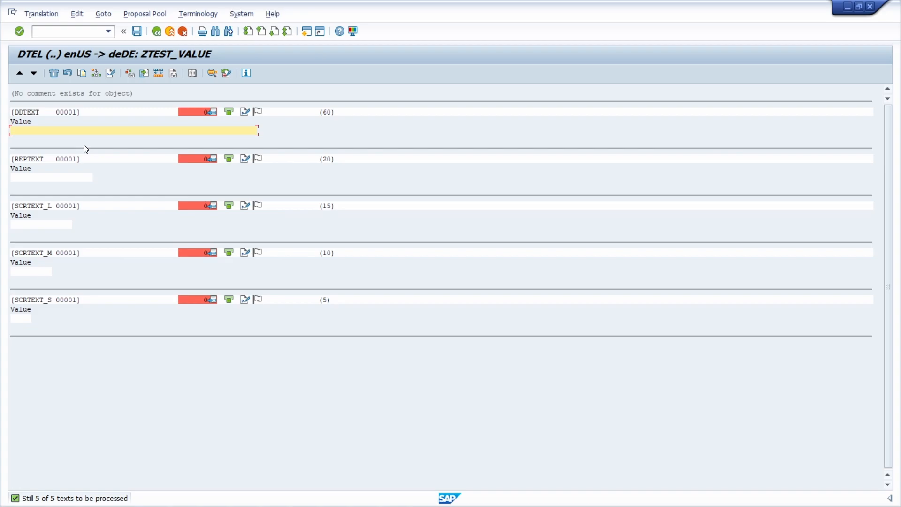
mouse_move(849, 21)
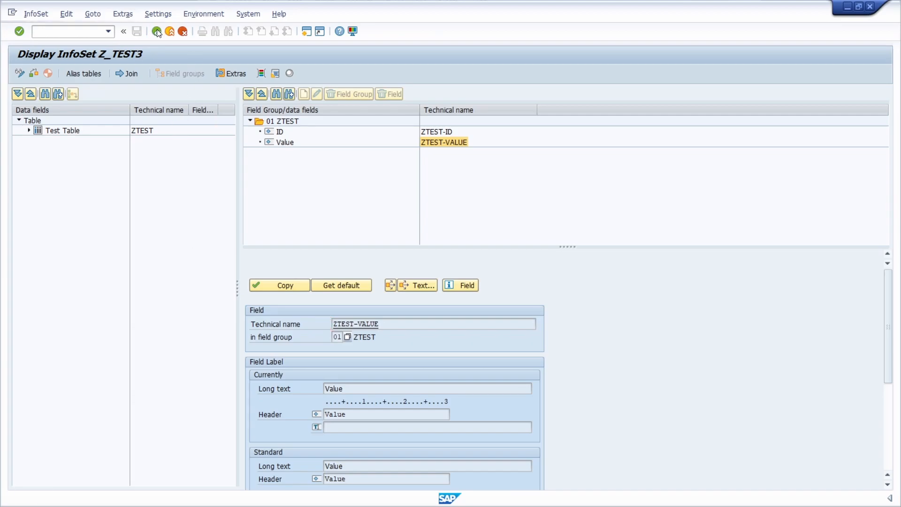
- Return to the Z_TEST user group query list and show the Environment functions for Z_TEST3
click(157, 32)
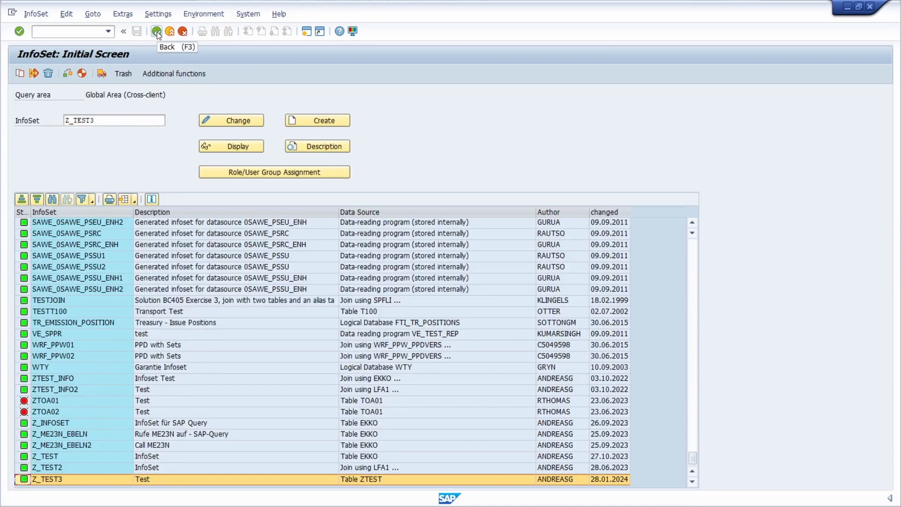
click(157, 30)
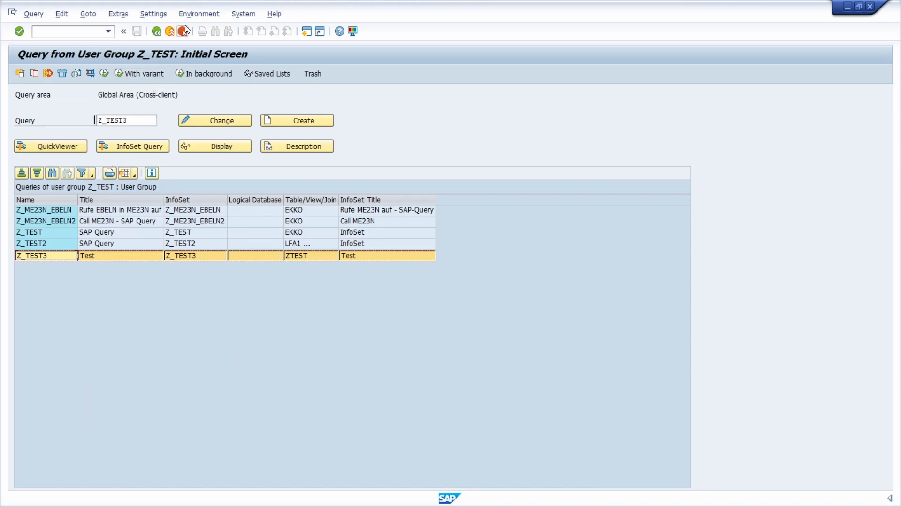
click(199, 14)
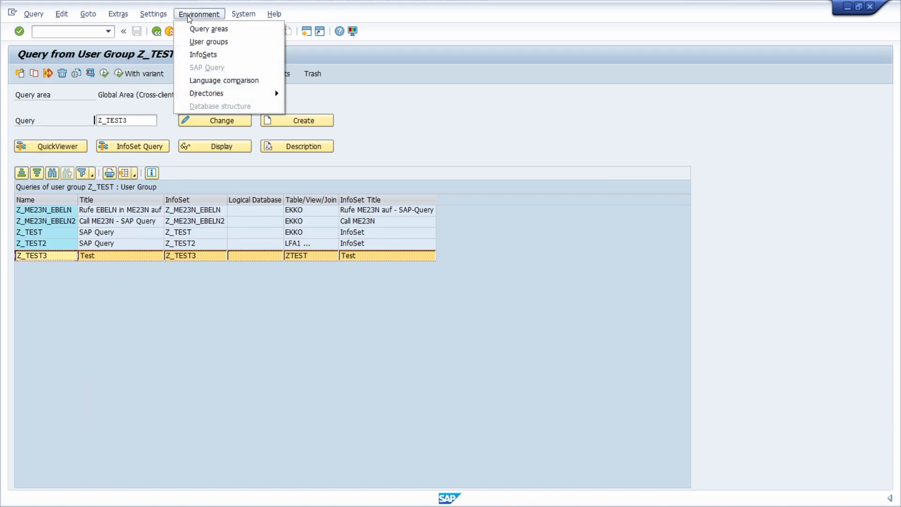
mouse_move(224, 80)
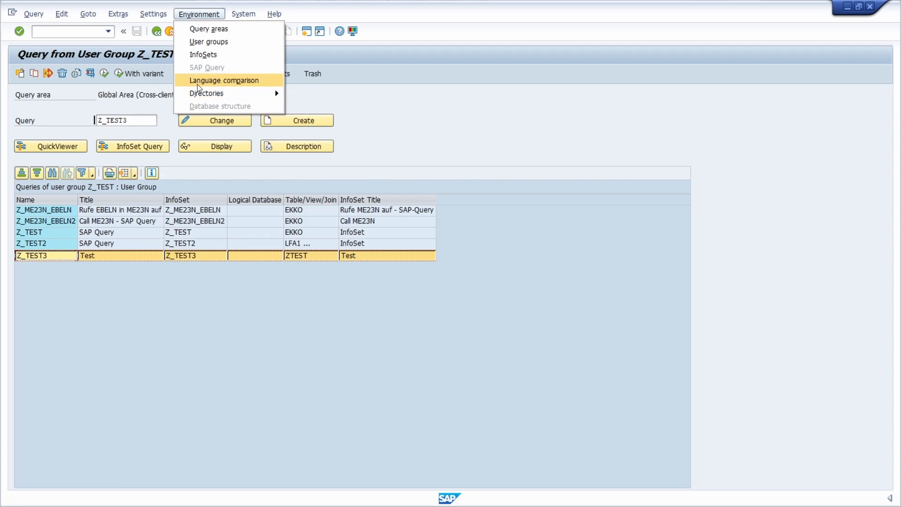
mouse_move(213, 85)
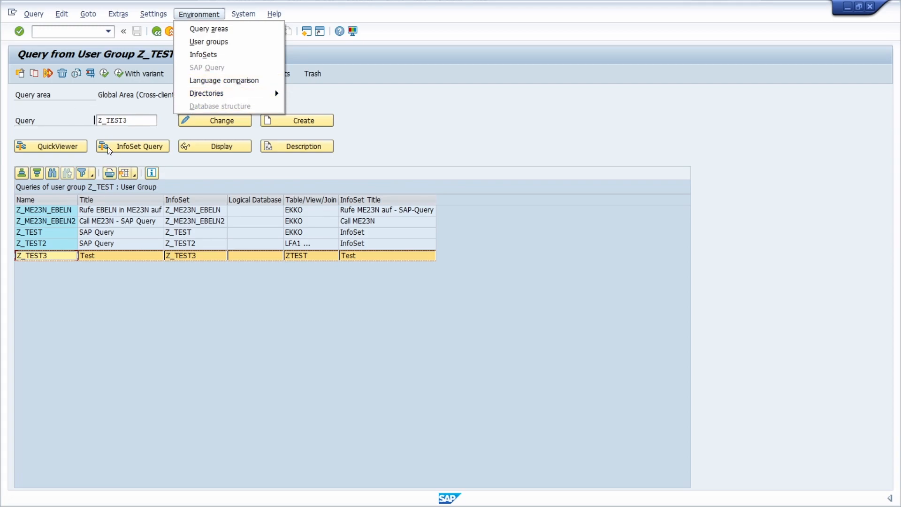
mouse_move(225, 80)
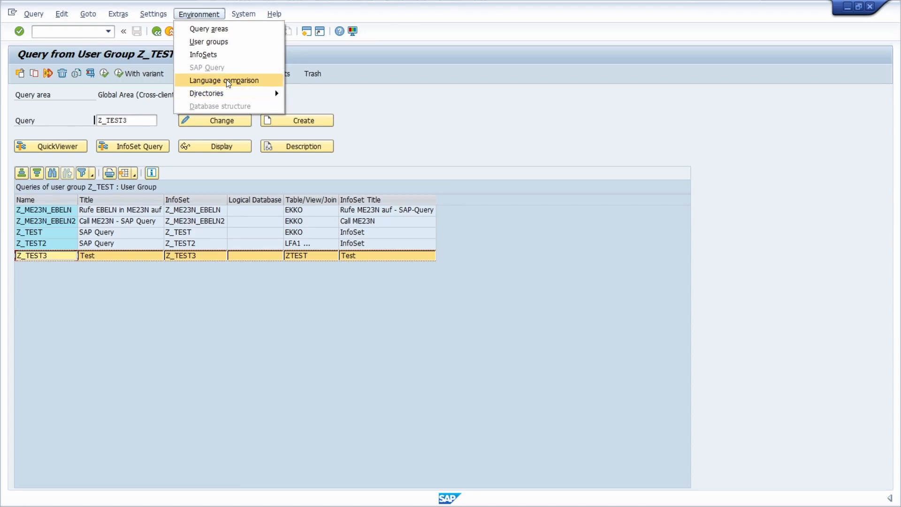
mouse_move(224, 85)
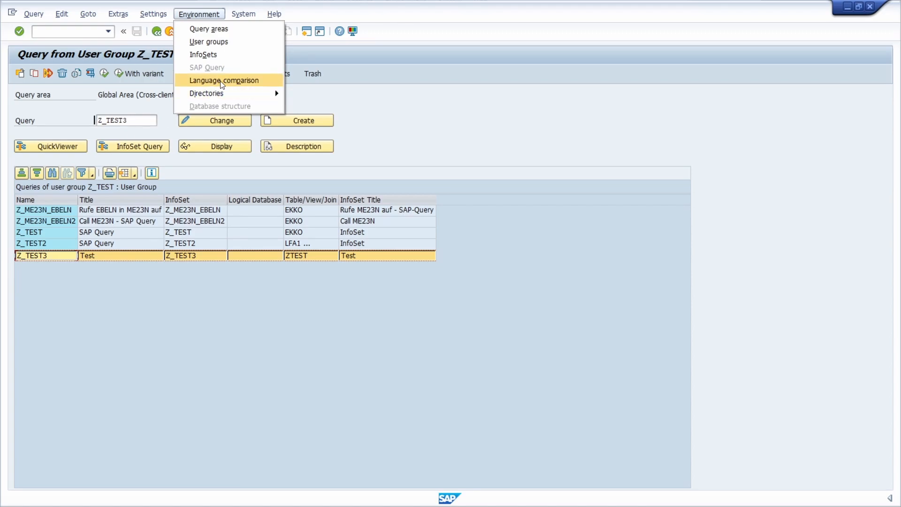
mouse_move(209, 86)
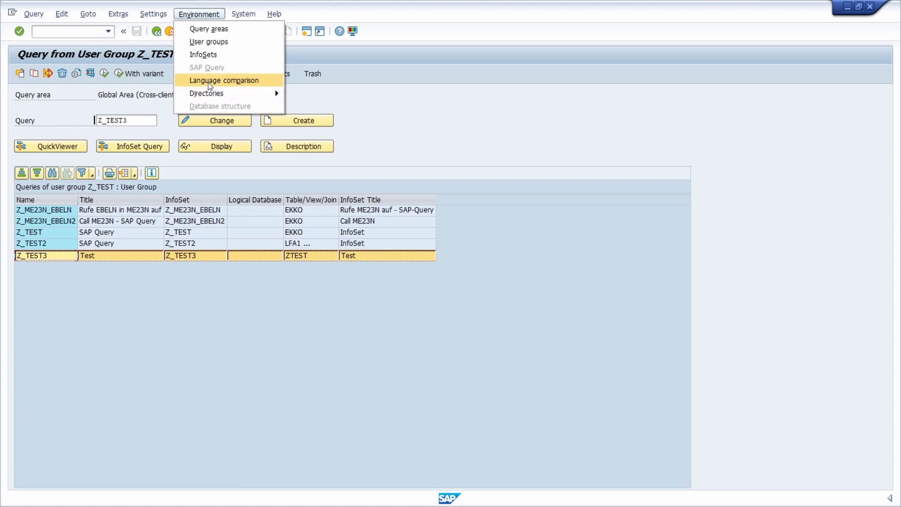
- Start changing the EN-to-DE language comparison for query Z_TEST3 of user group Z_TEST
click(223, 80)
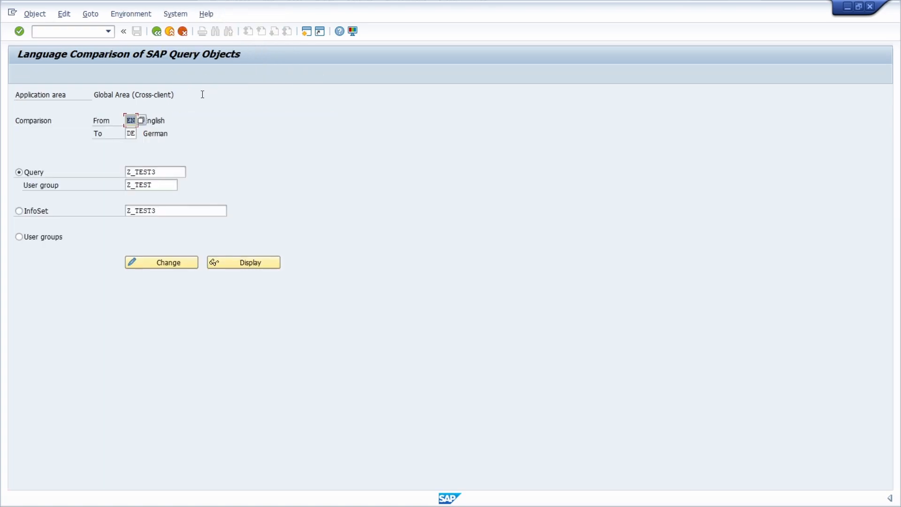
mouse_move(175, 125)
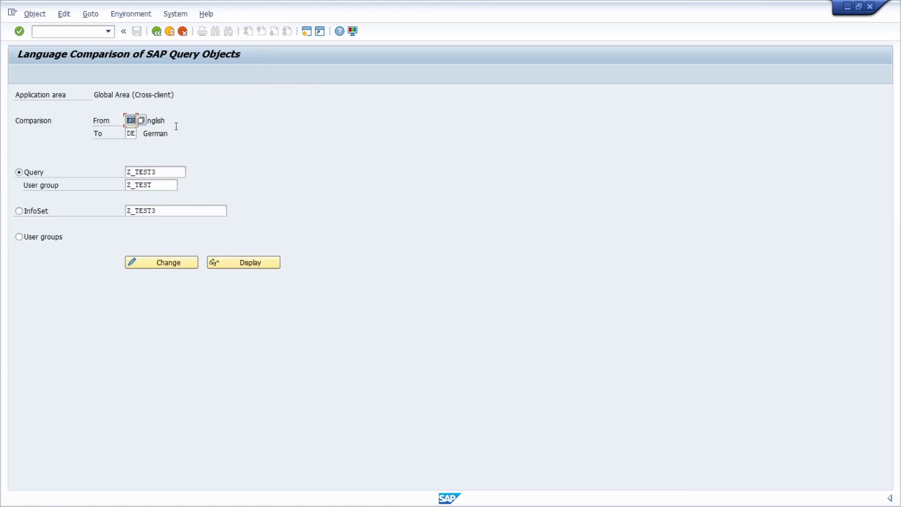
click(155, 170)
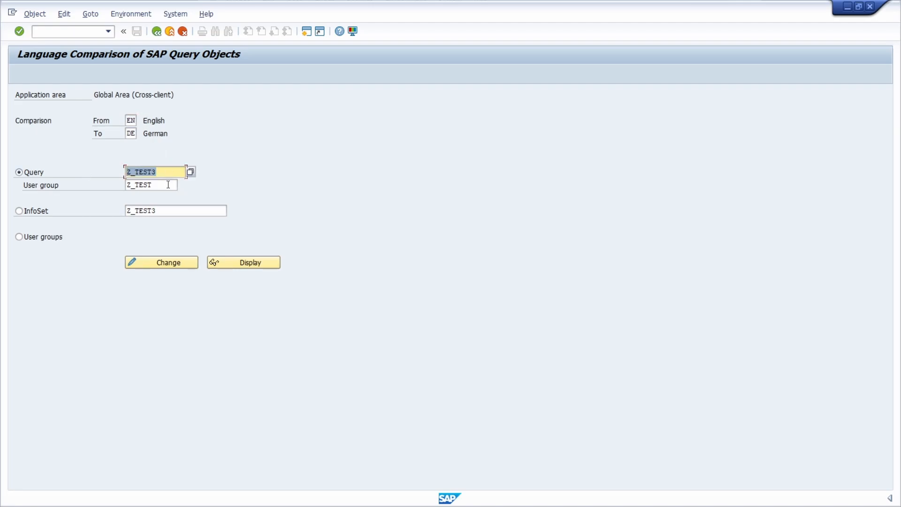
click(152, 184)
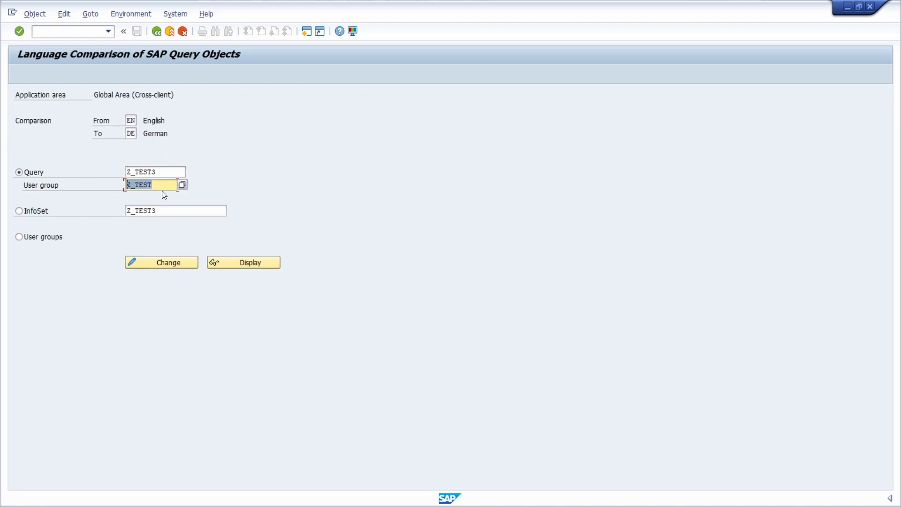
mouse_move(19, 211)
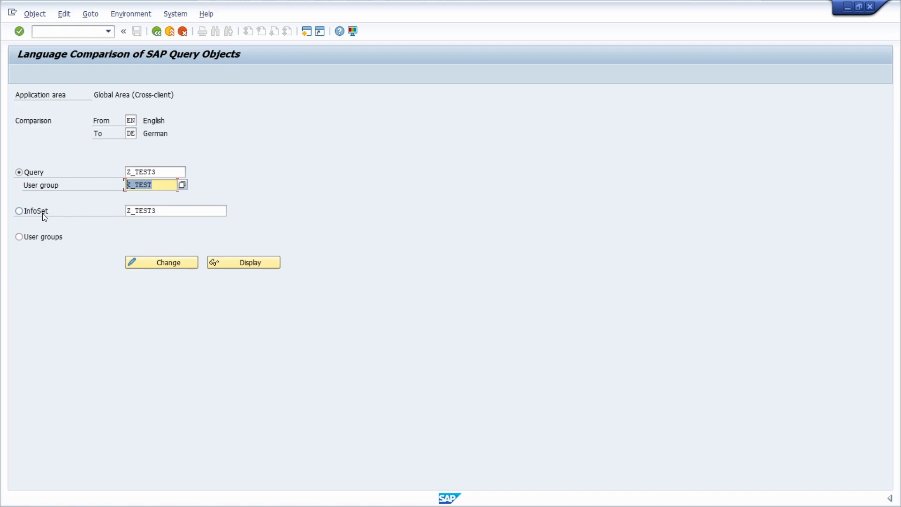
mouse_move(28, 182)
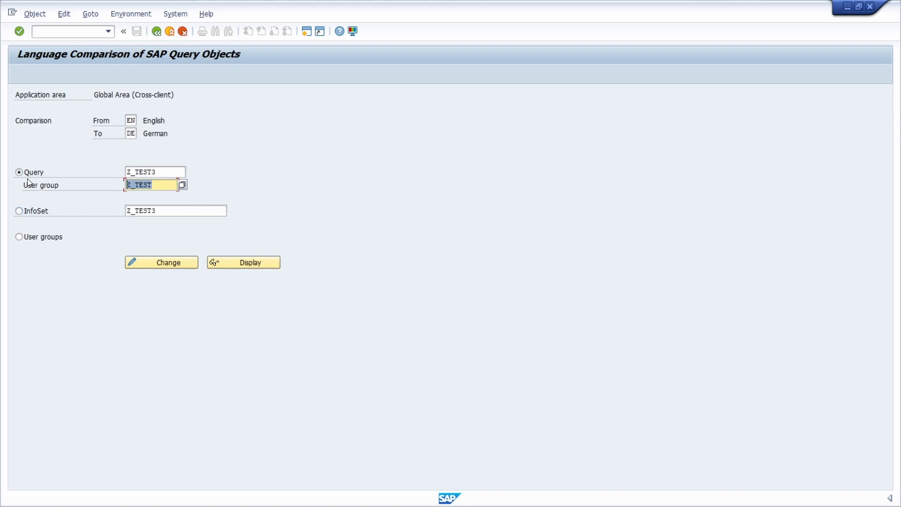
mouse_move(35, 178)
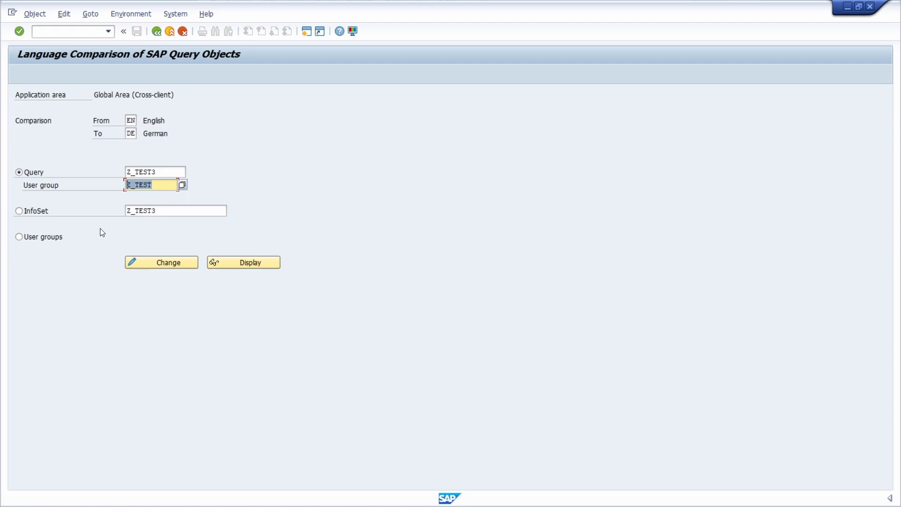
mouse_move(94, 134)
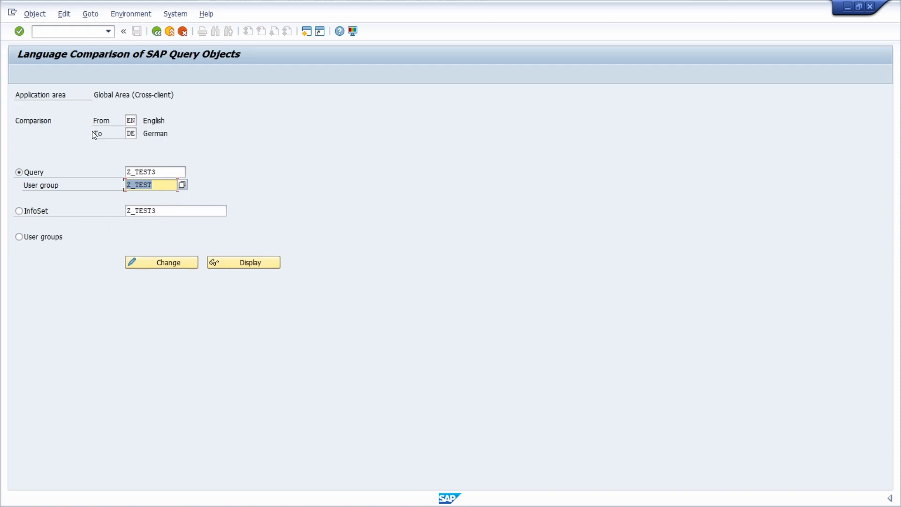
click(134, 94)
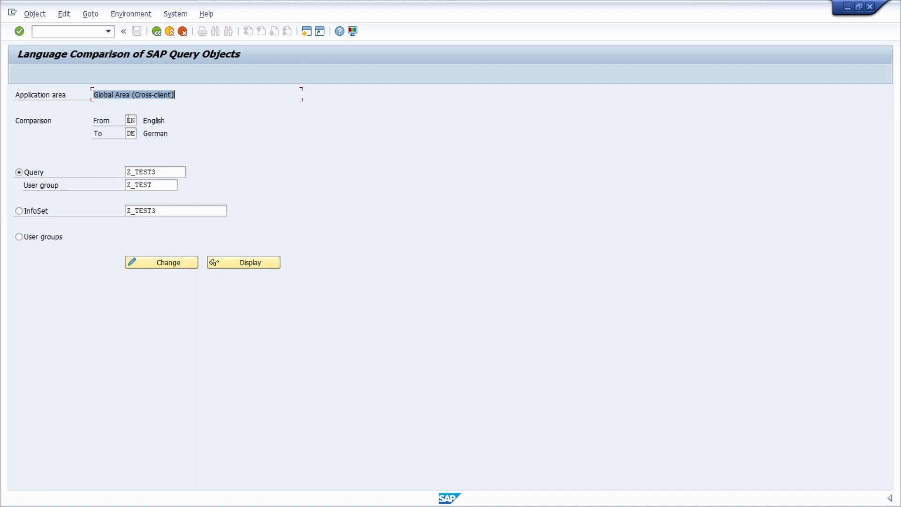
click(131, 121)
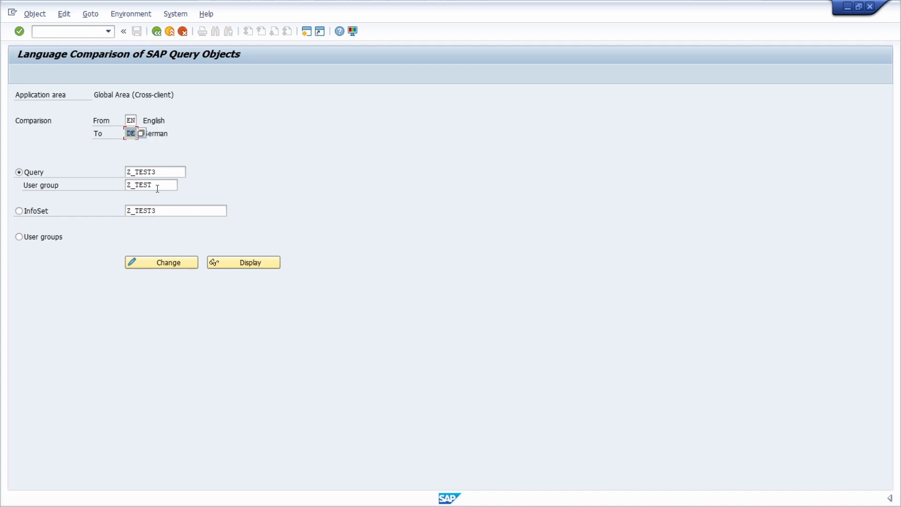
mouse_move(161, 263)
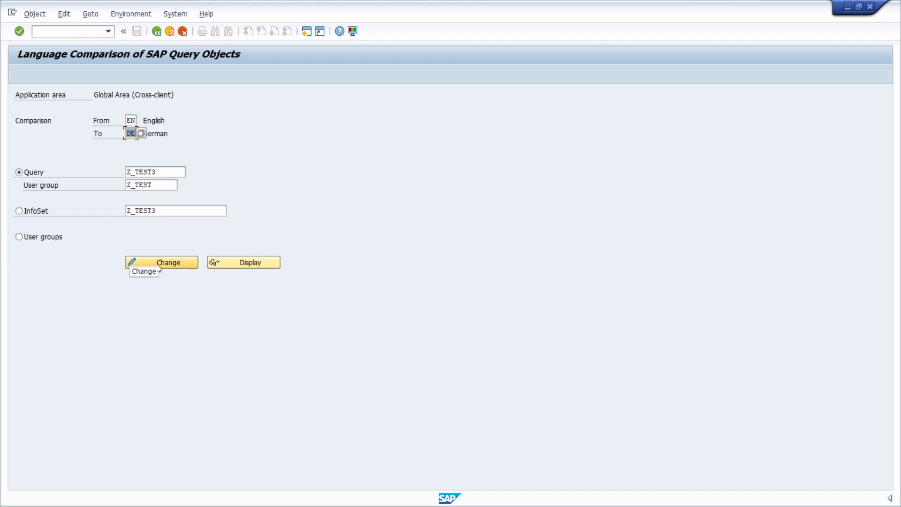
click(162, 263)
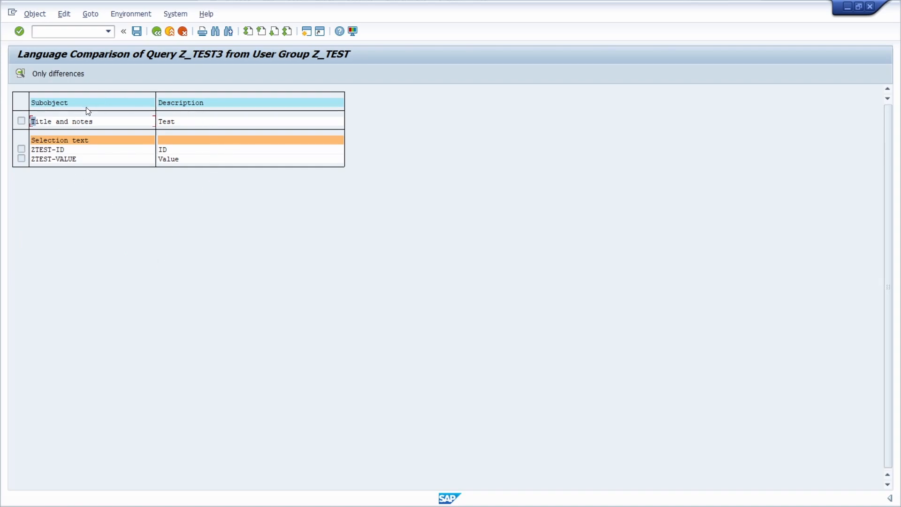
mouse_move(65, 184)
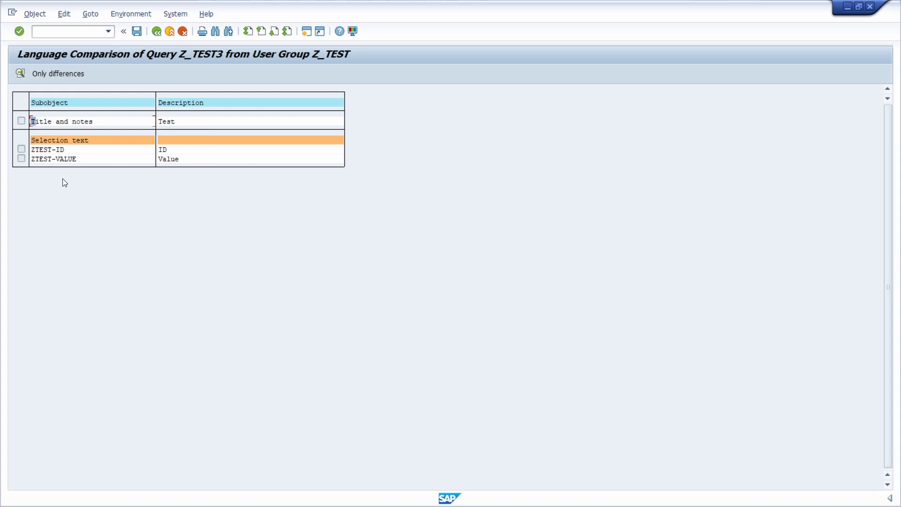
mouse_move(45, 88)
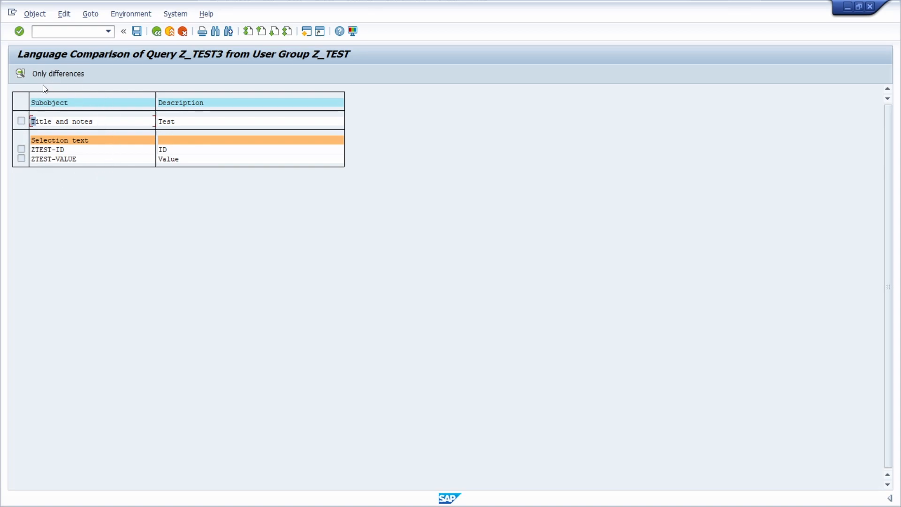
mouse_move(67, 152)
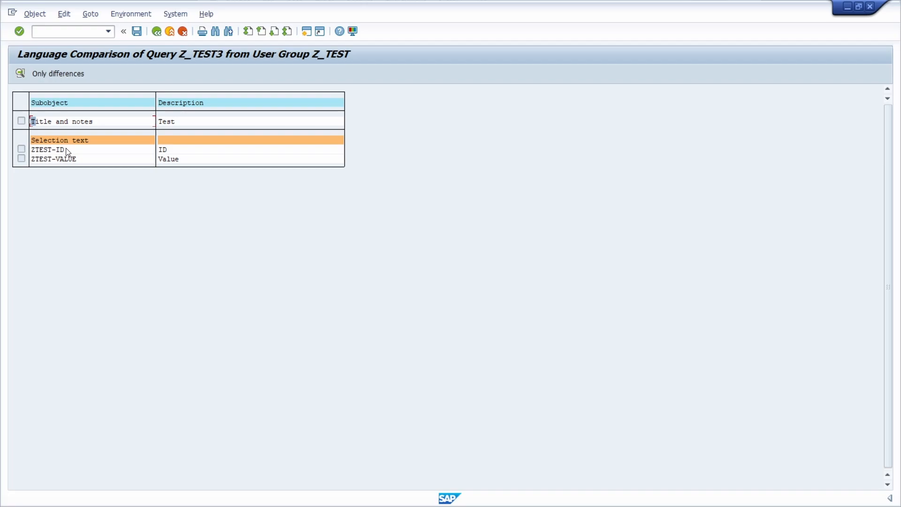
mouse_move(179, 119)
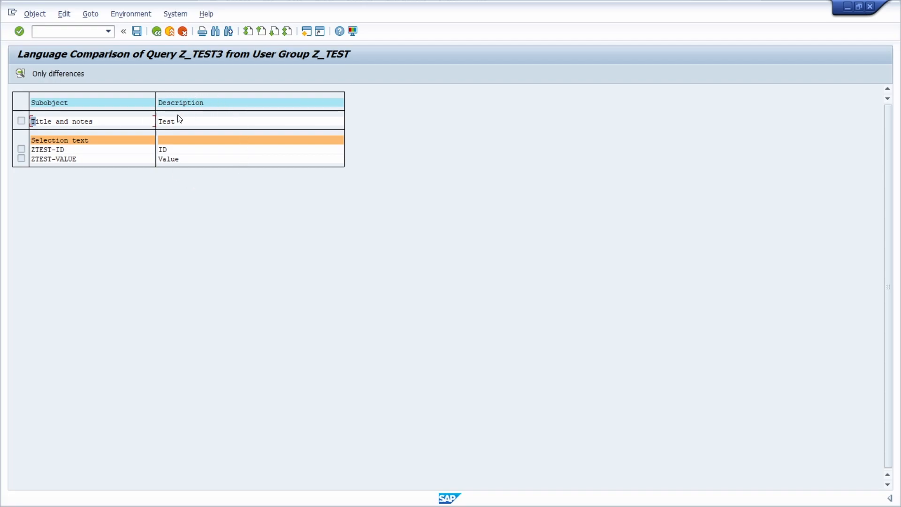
mouse_move(180, 124)
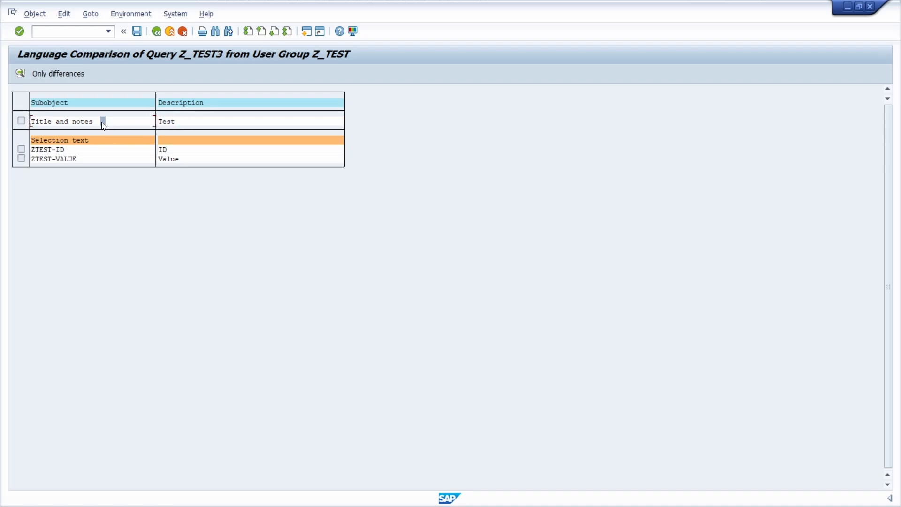
mouse_move(190, 107)
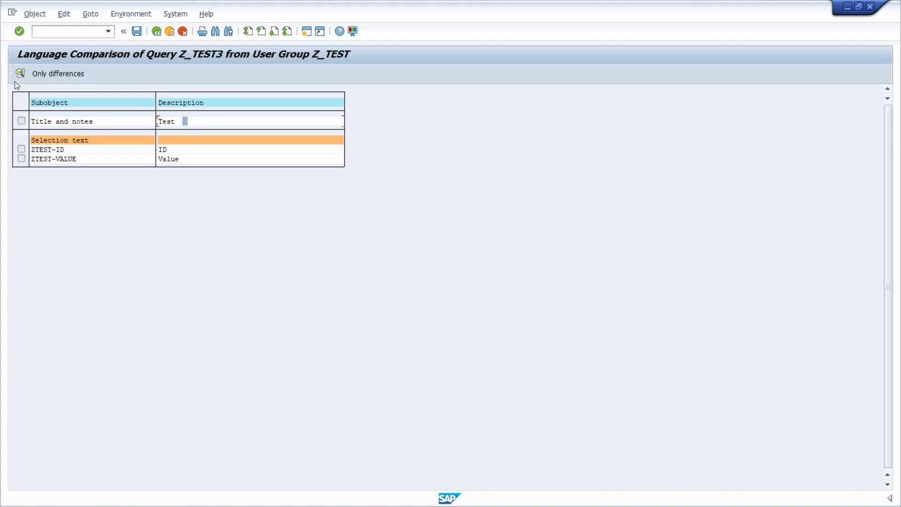
mouse_move(20, 74)
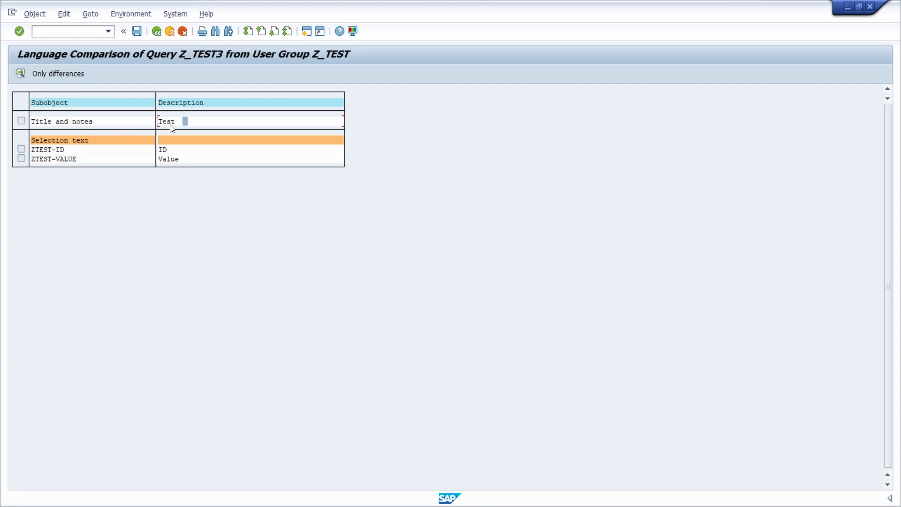
mouse_move(170, 152)
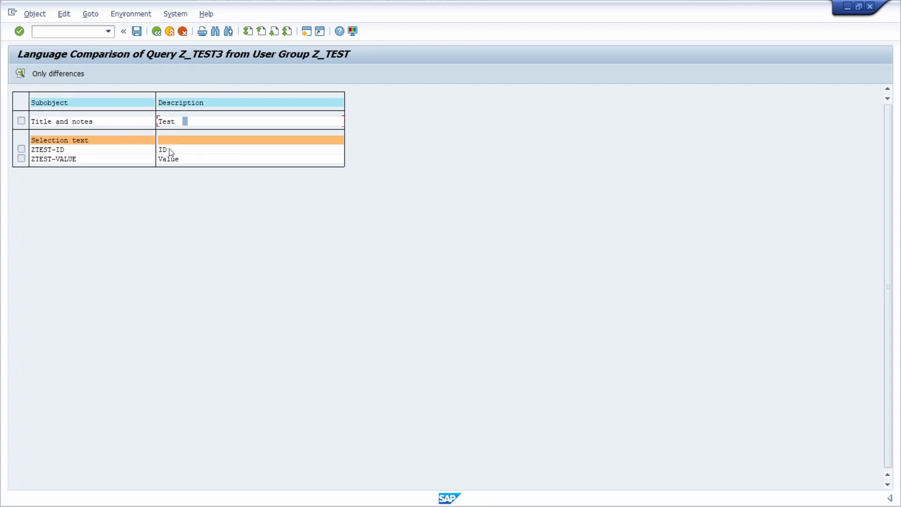
mouse_move(114, 109)
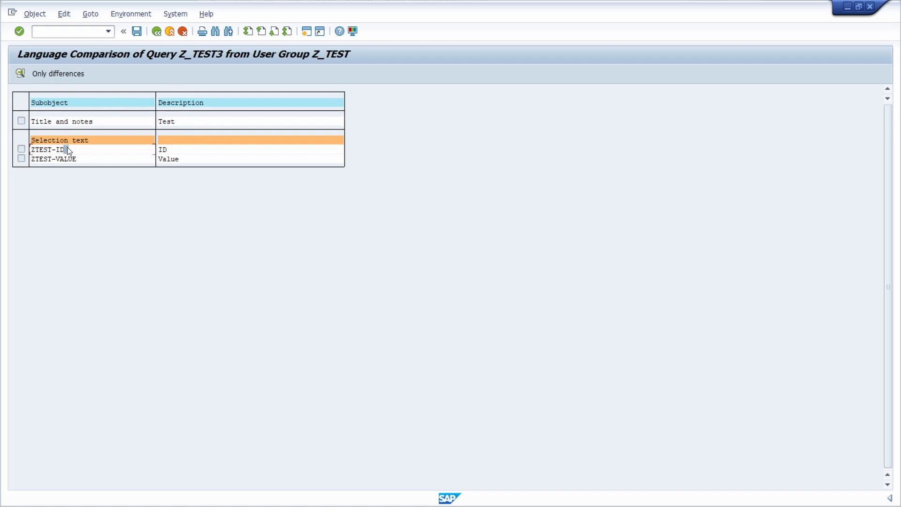
- Open the ZTEST-ID selection text for translation editing
double_click(47, 149)
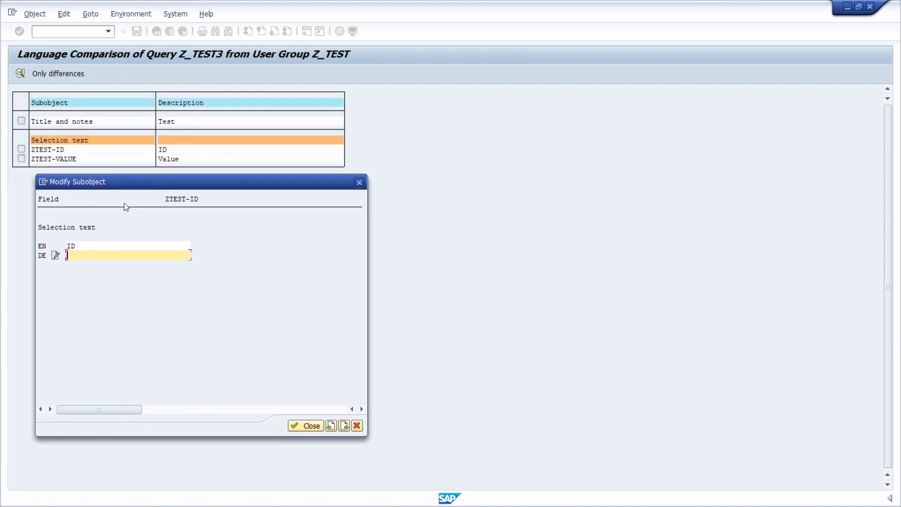
mouse_move(162, 212)
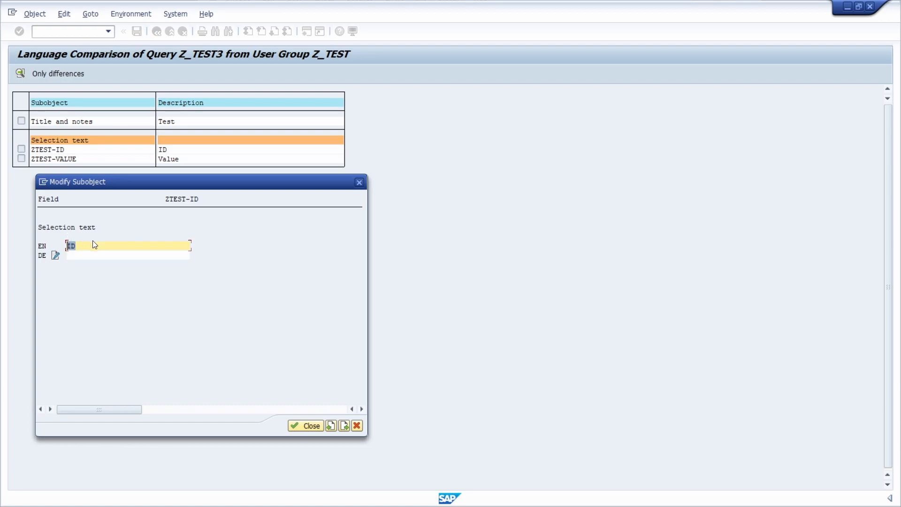
- Enter 'ID' as the German text of selection text ZTEST-ID
click(129, 255)
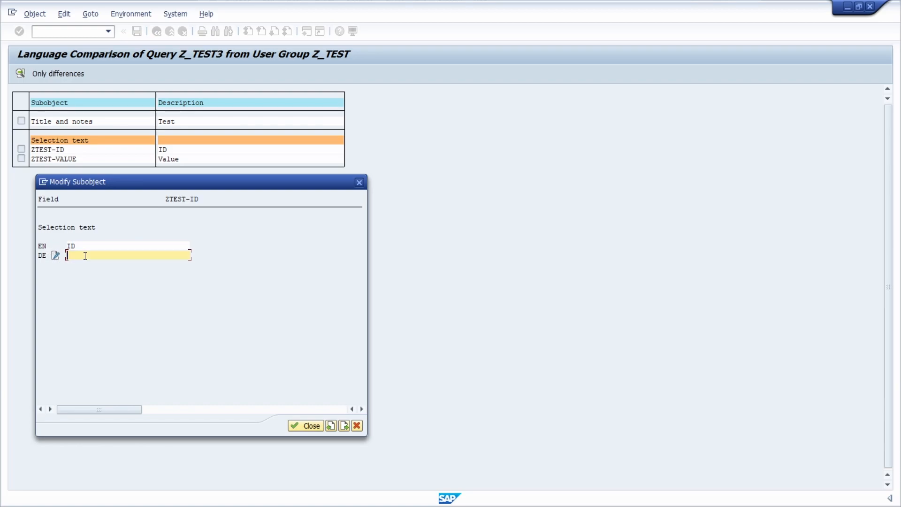
mouse_move(86, 259)
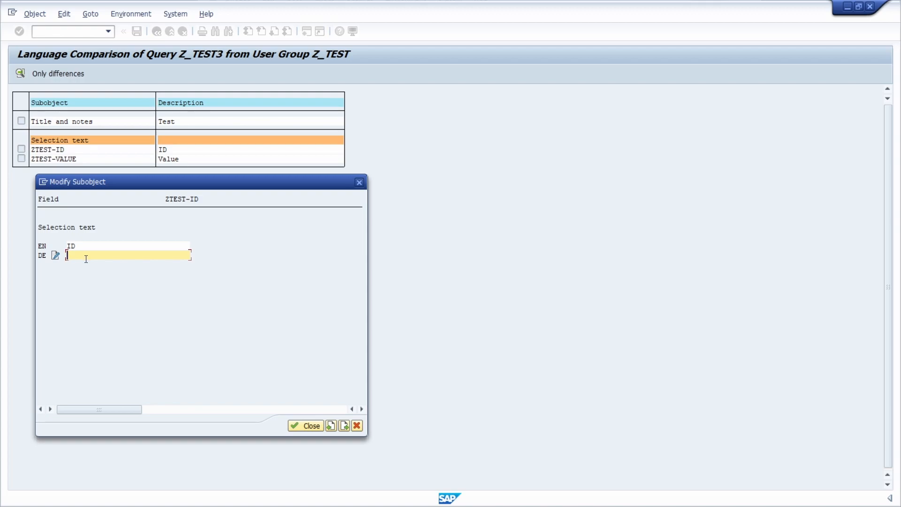
text(ID)
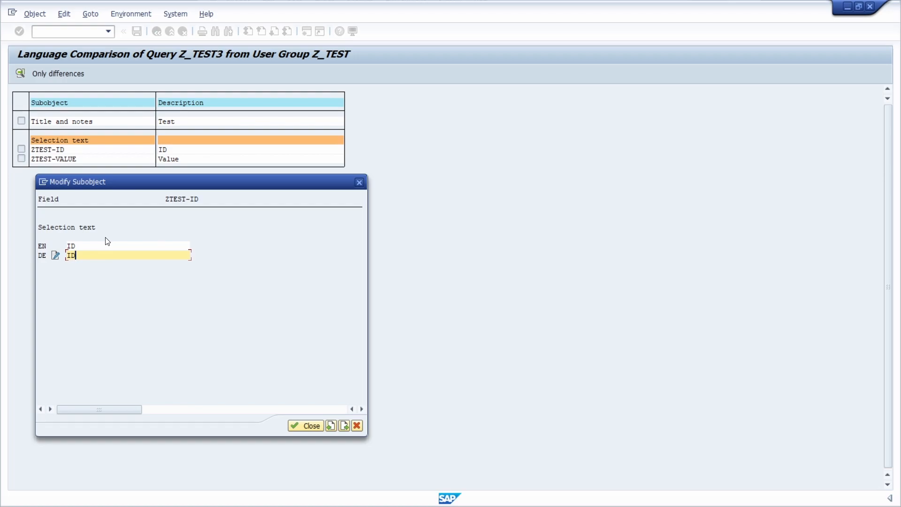
mouse_move(104, 242)
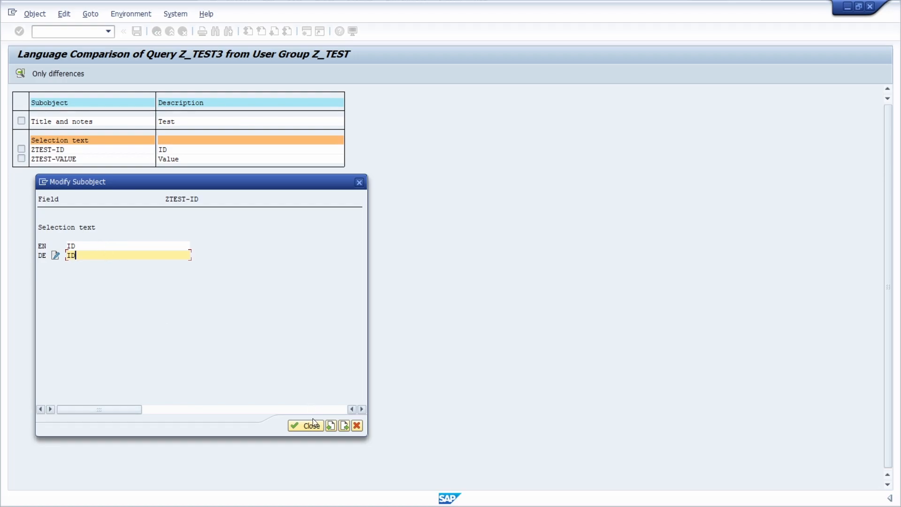
mouse_move(305, 426)
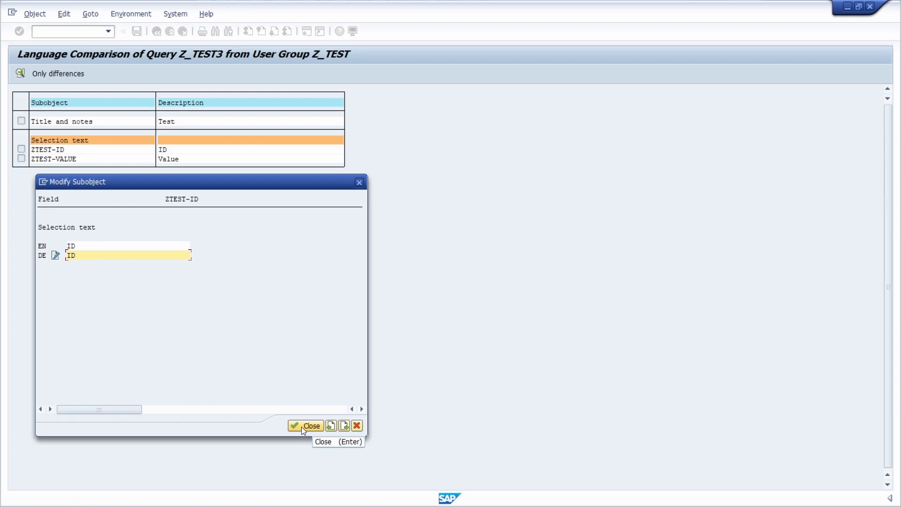
mouse_move(347, 425)
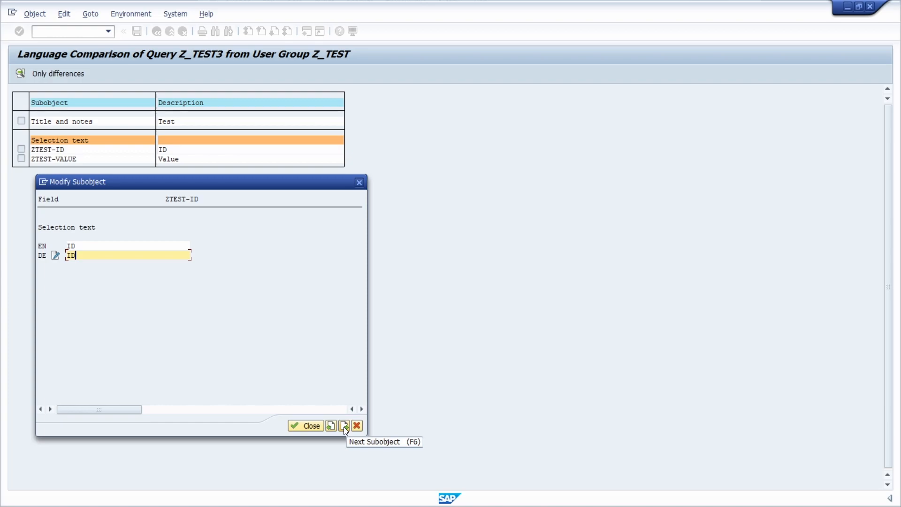
mouse_move(332, 430)
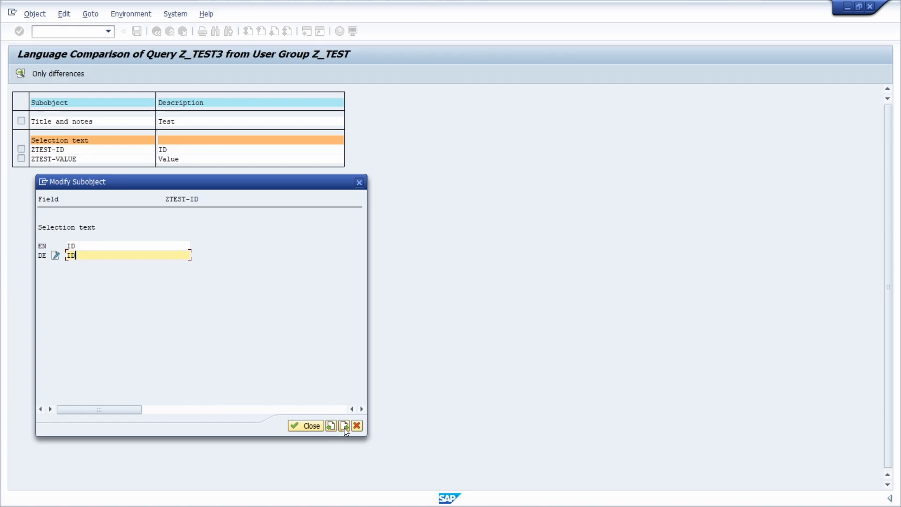
- Enter 'Wert' as the German text of ZTEST-VALUE and close the modify dialog
click(344, 425)
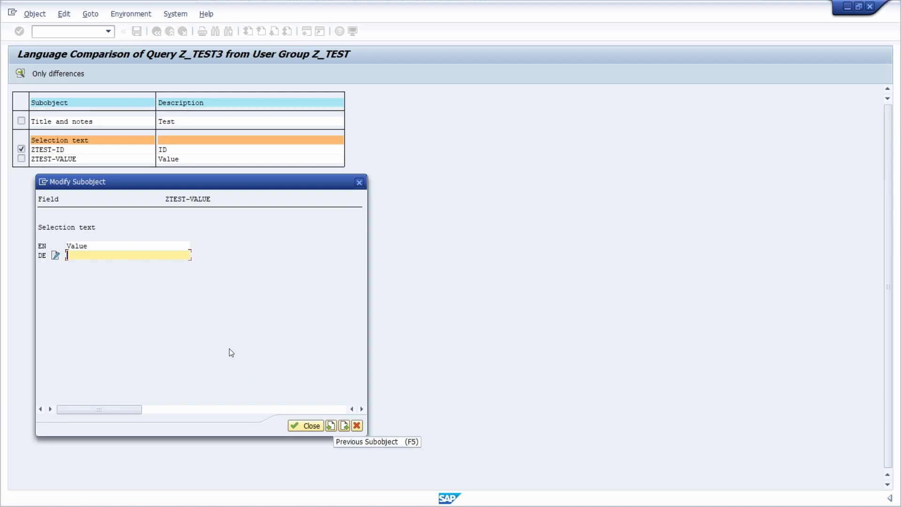
mouse_move(63, 178)
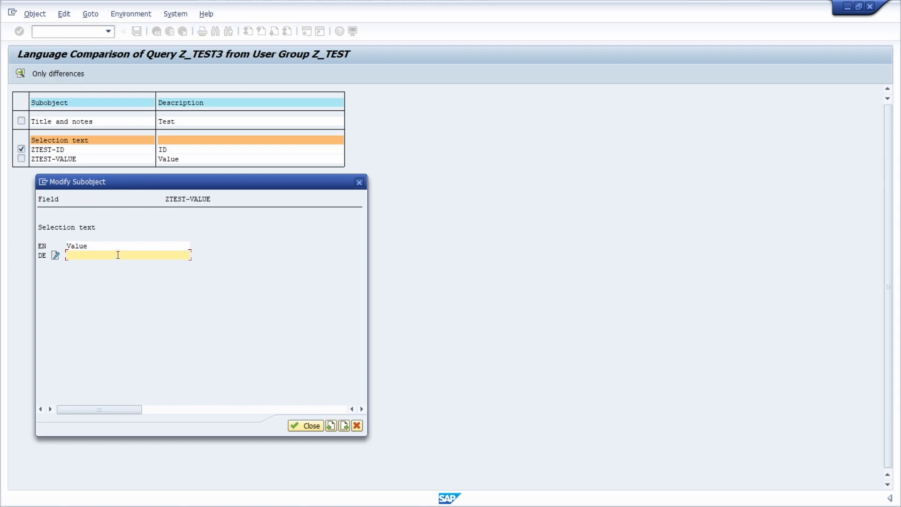
text(Wert)
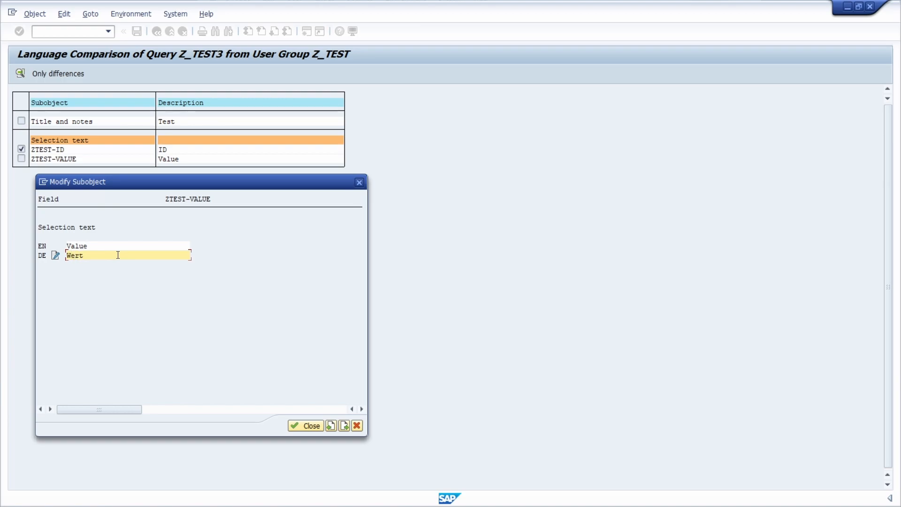
mouse_move(115, 259)
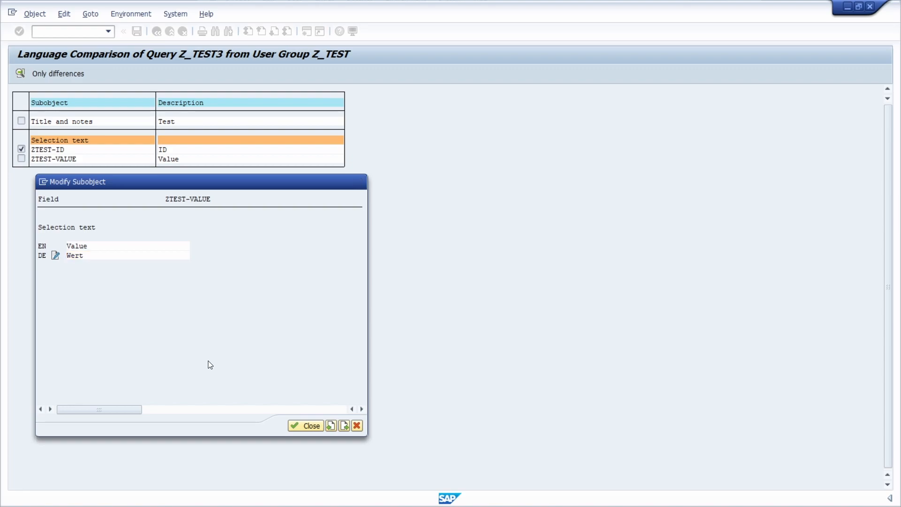
click(306, 426)
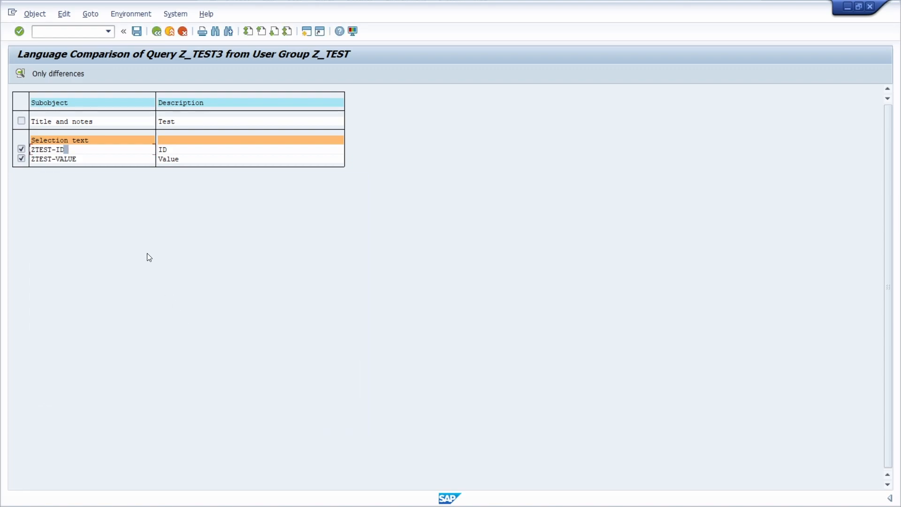
mouse_move(144, 241)
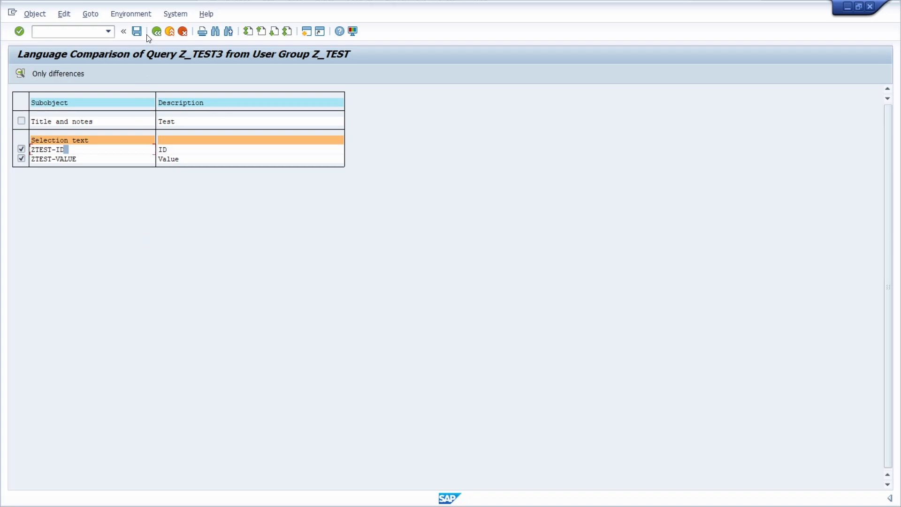
- Save query Z_TEST3 with its German selection text translations
click(137, 31)
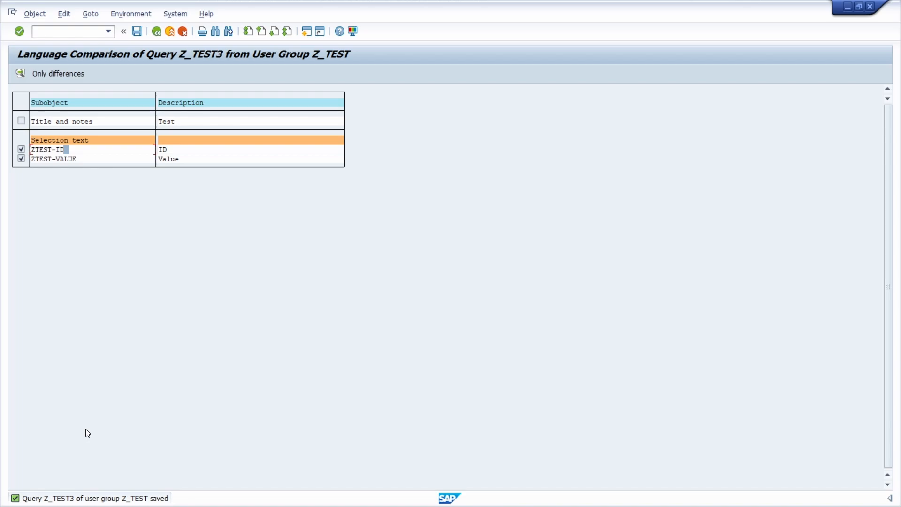
mouse_move(161, 200)
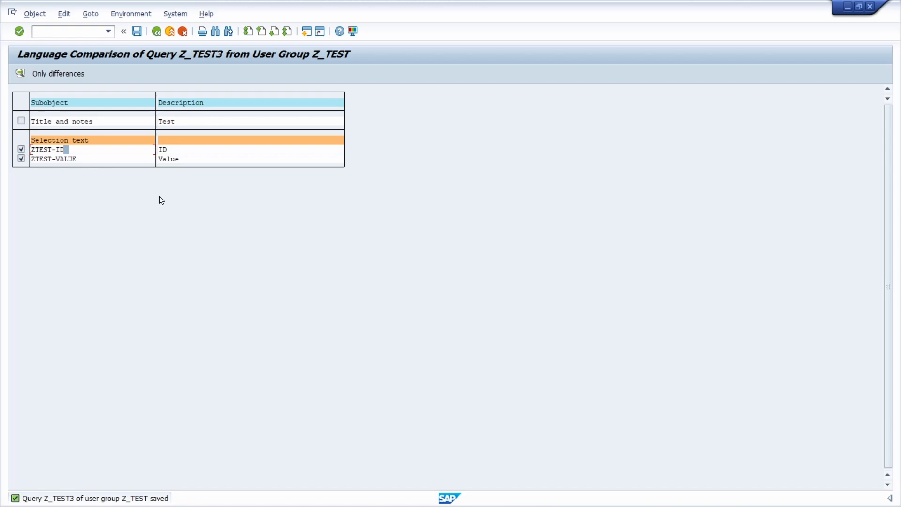
mouse_move(158, 32)
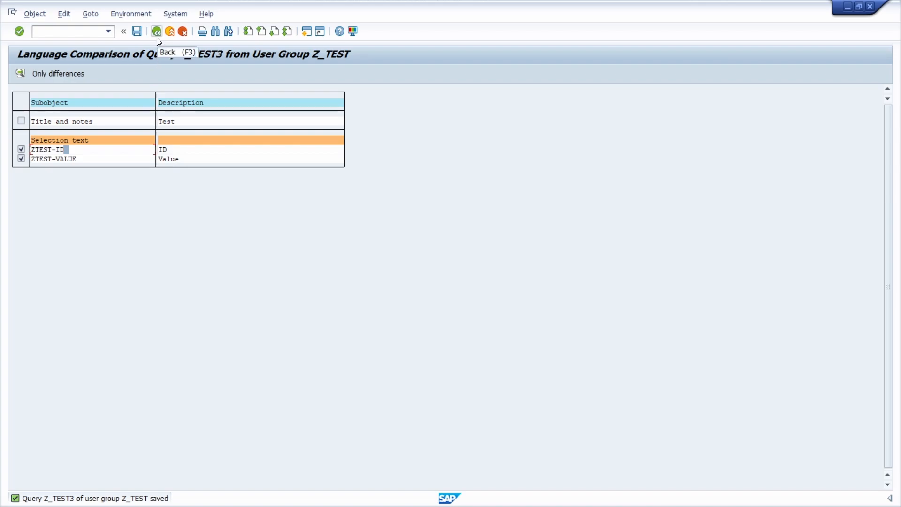
- Select query Z_TEST in the list and open its language comparison
click(156, 32)
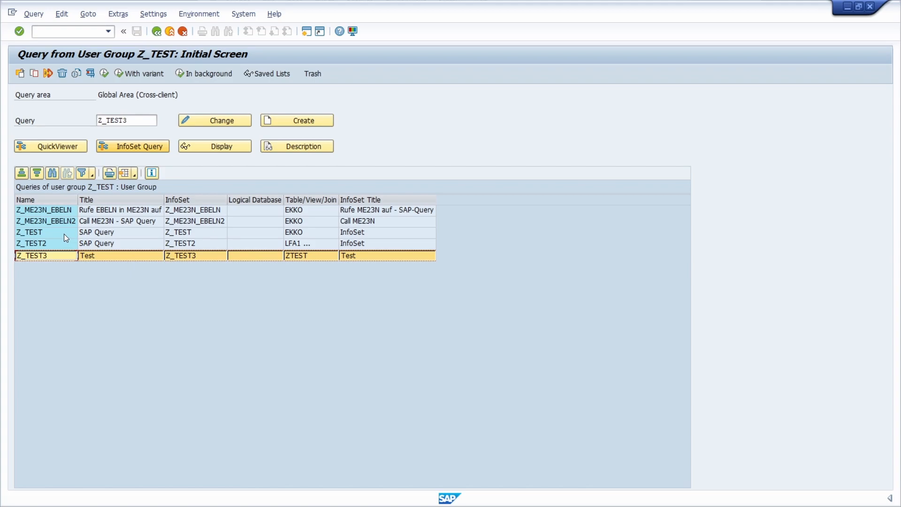
click(44, 232)
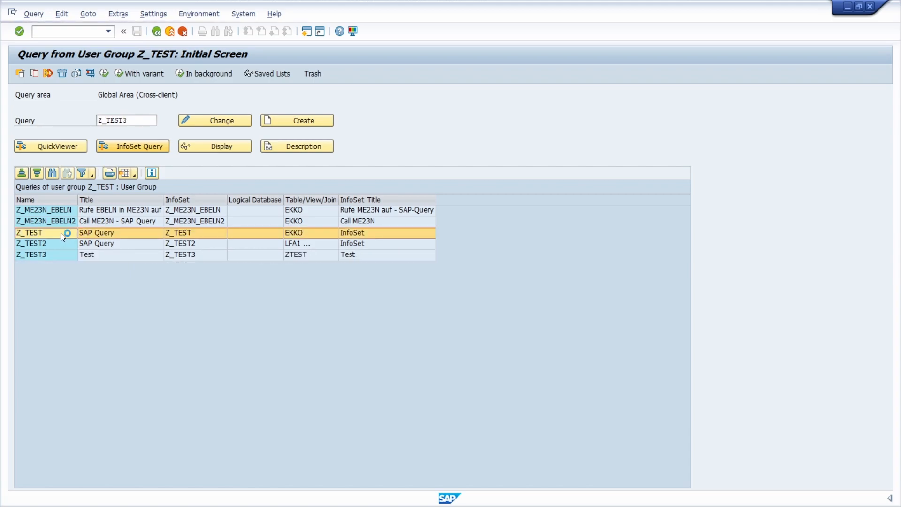
click(45, 232)
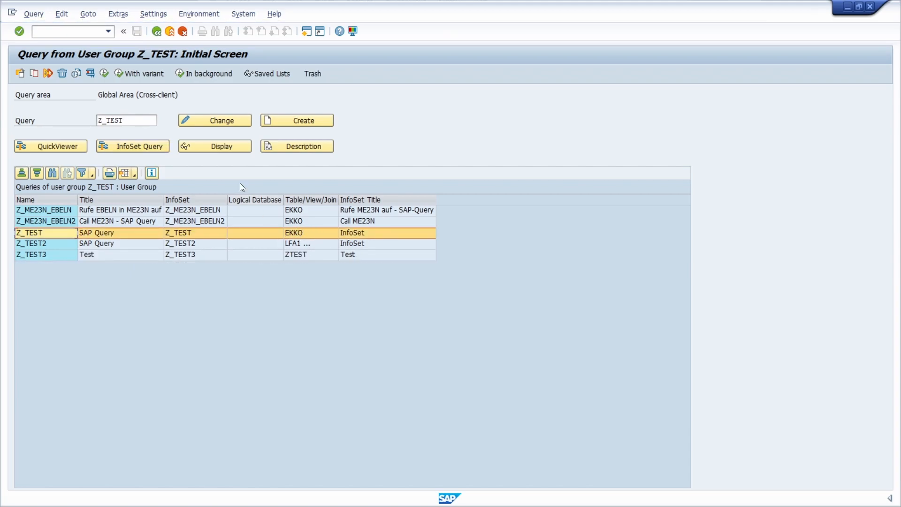
click(199, 14)
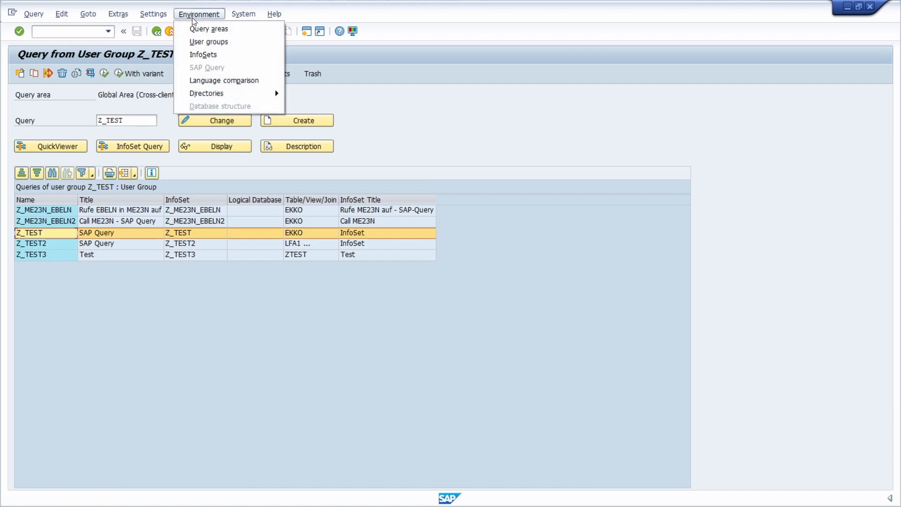
click(223, 80)
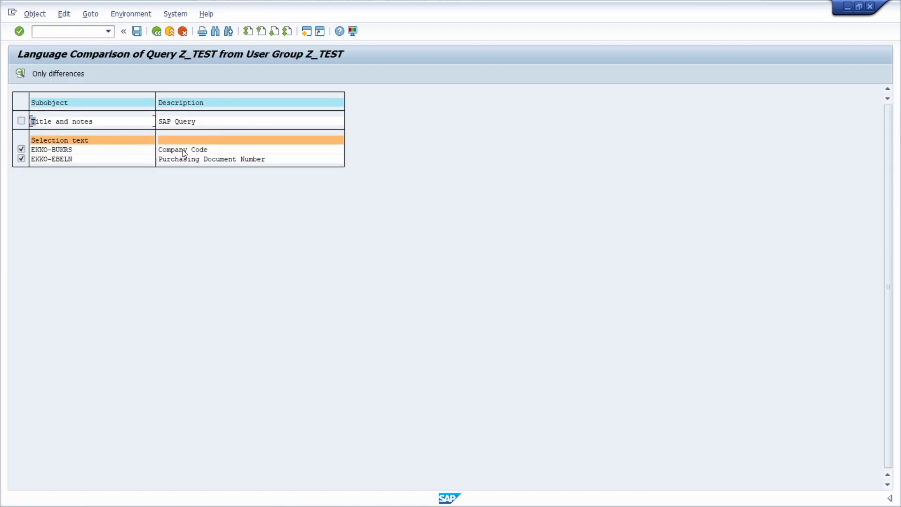
double_click(51, 149)
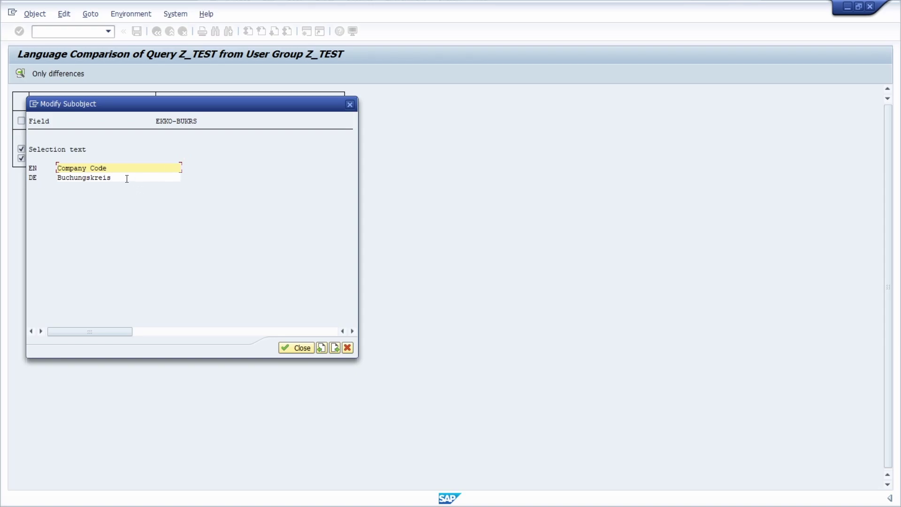
click(118, 178)
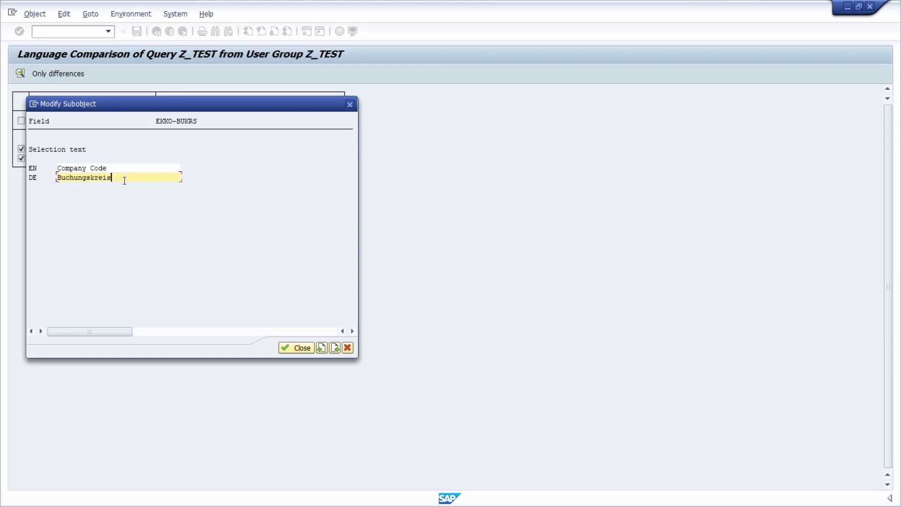
mouse_move(168, 122)
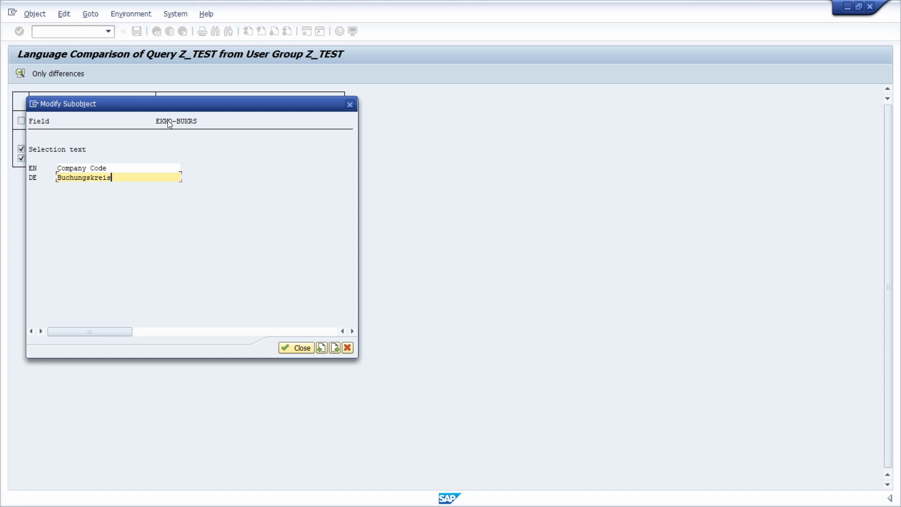
click(173, 121)
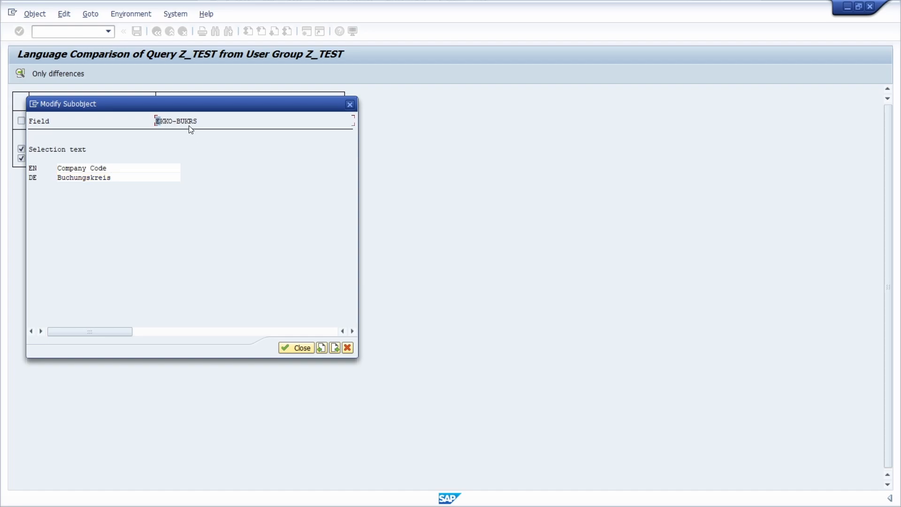
mouse_move(186, 153)
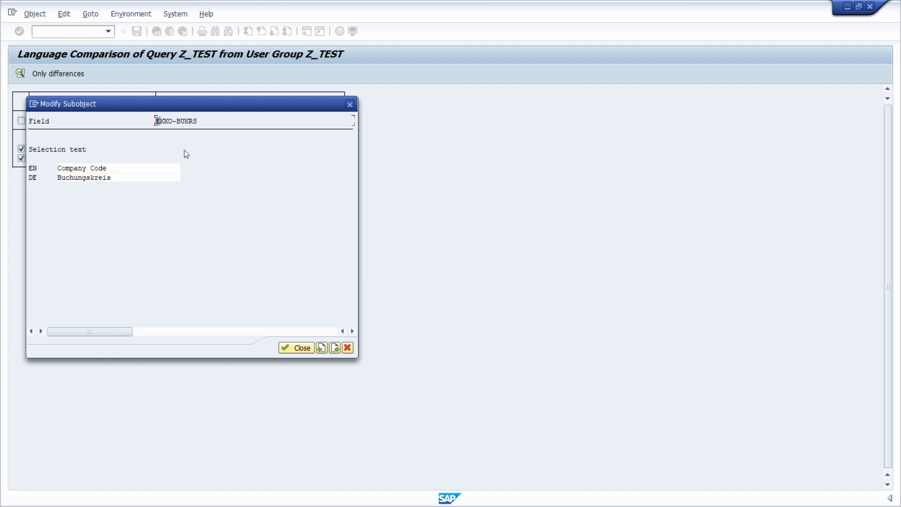
mouse_move(350, 104)
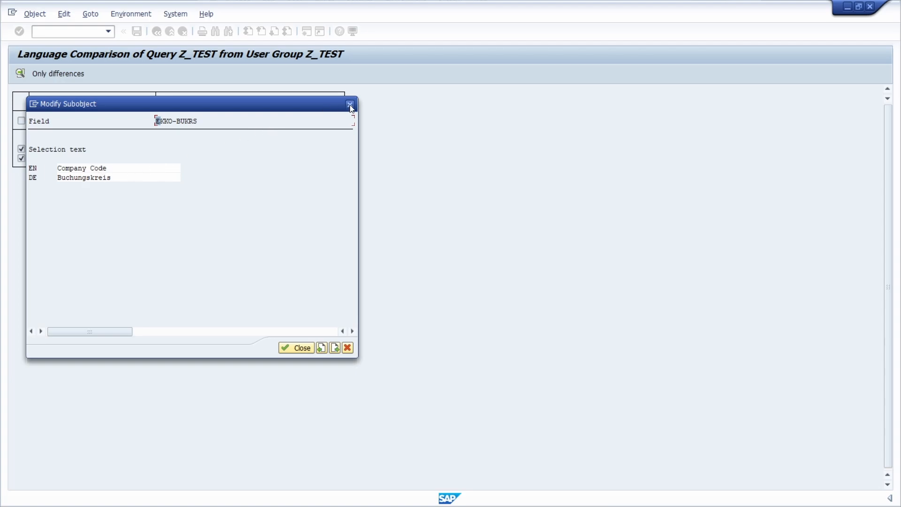
mouse_move(350, 109)
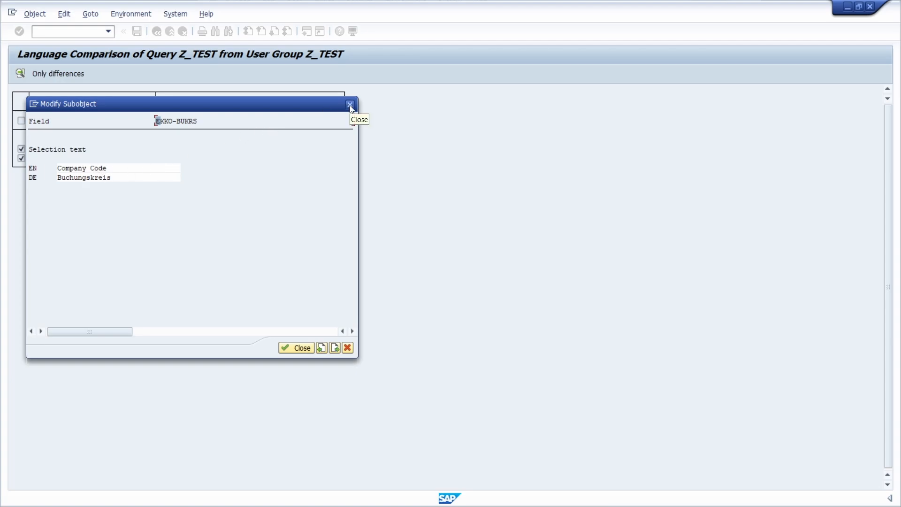
click(296, 348)
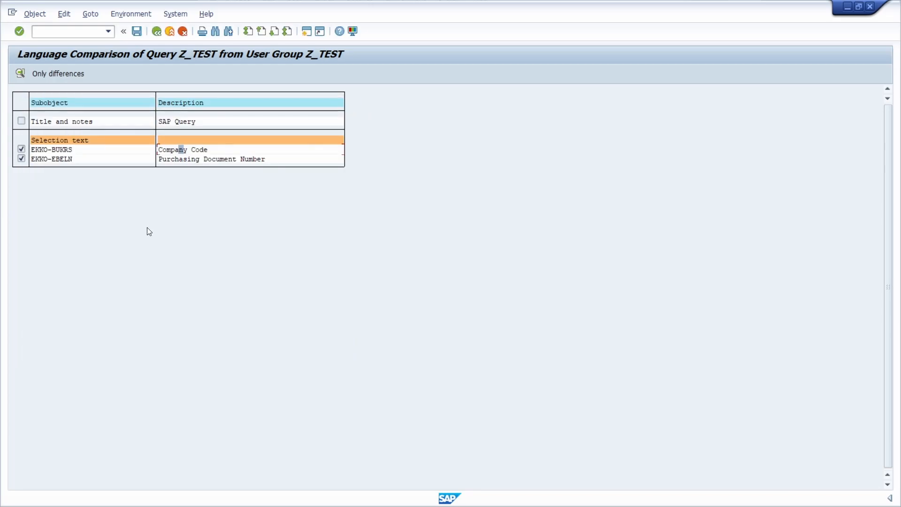